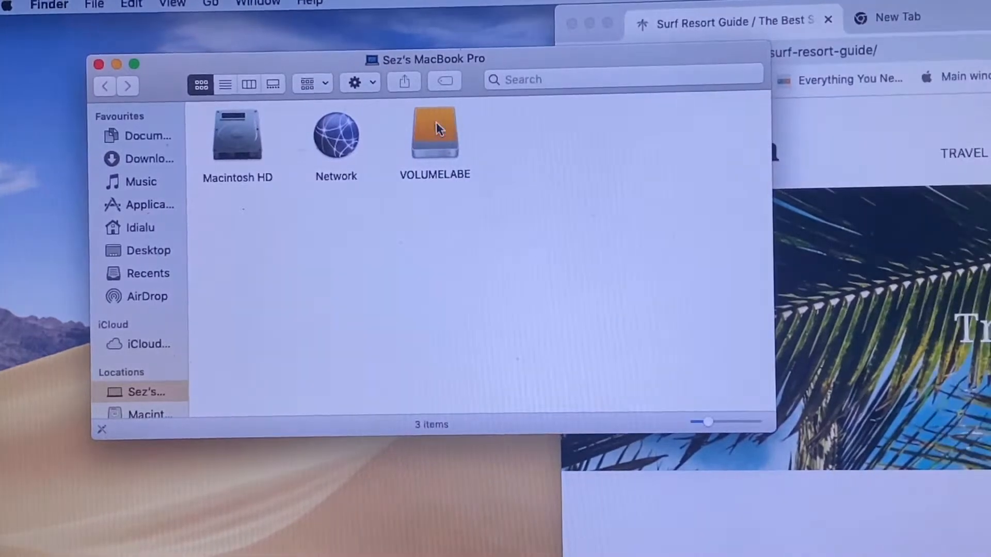
# Launch Disk Utility from Launchpad's Other folder
pyautogui.click(435, 135)
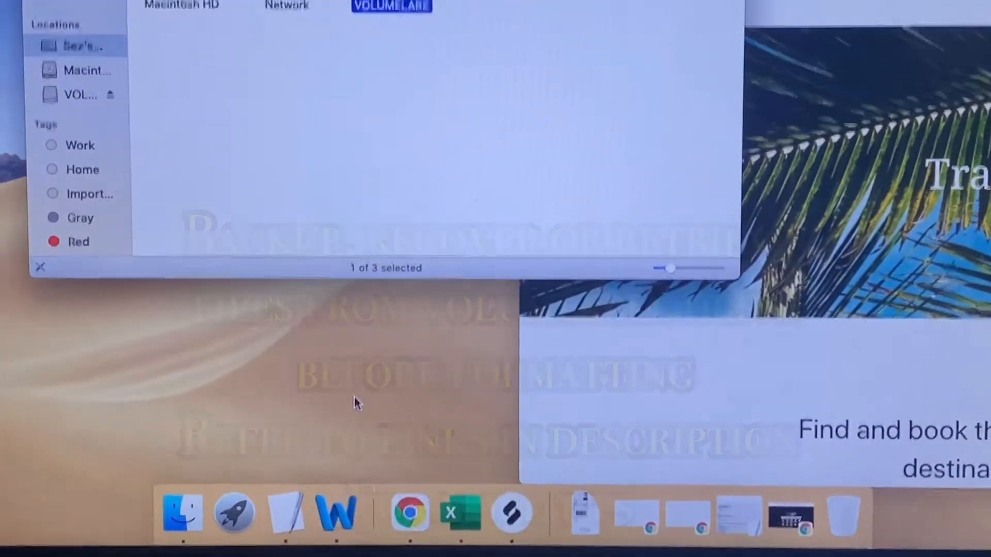
pyautogui.moveTo(225, 515)
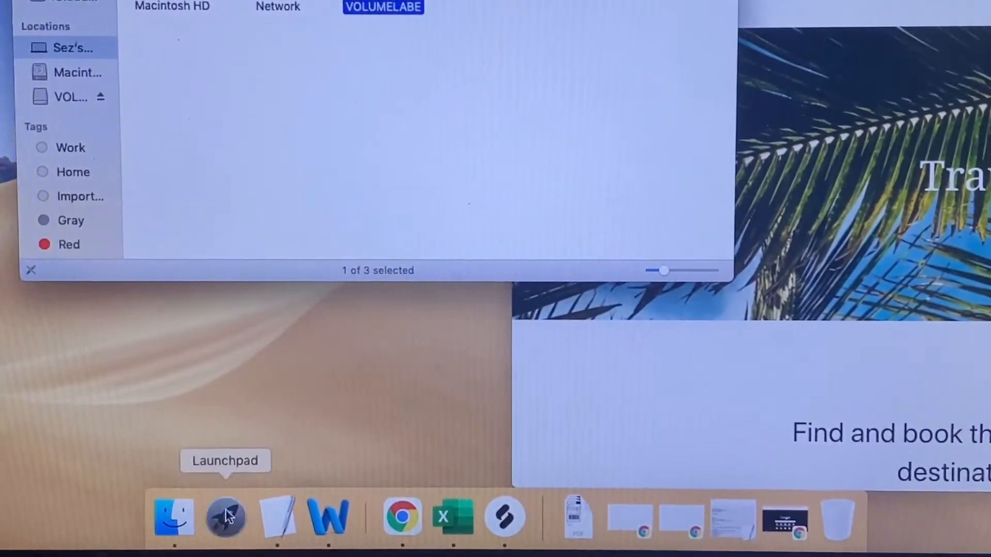
pyautogui.click(226, 517)
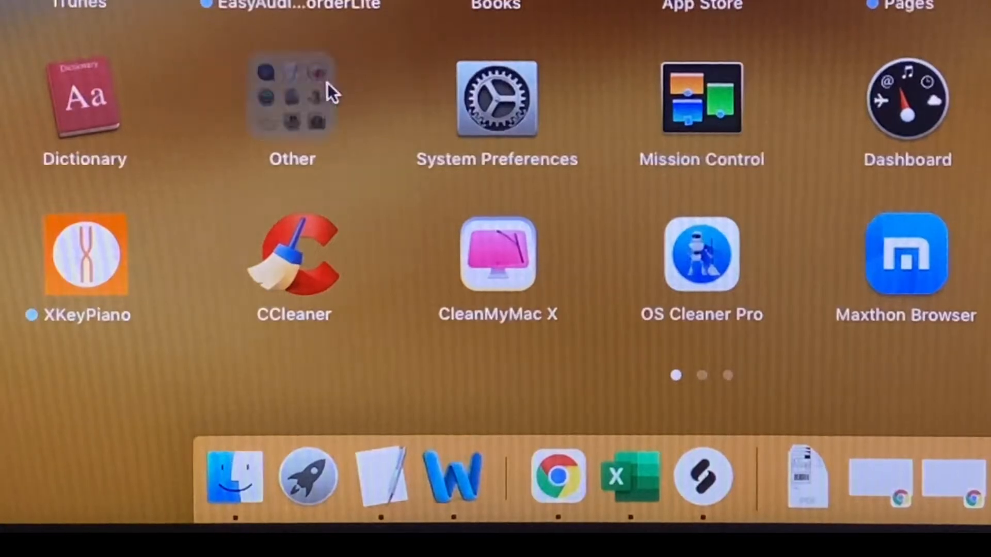
pyautogui.click(292, 101)
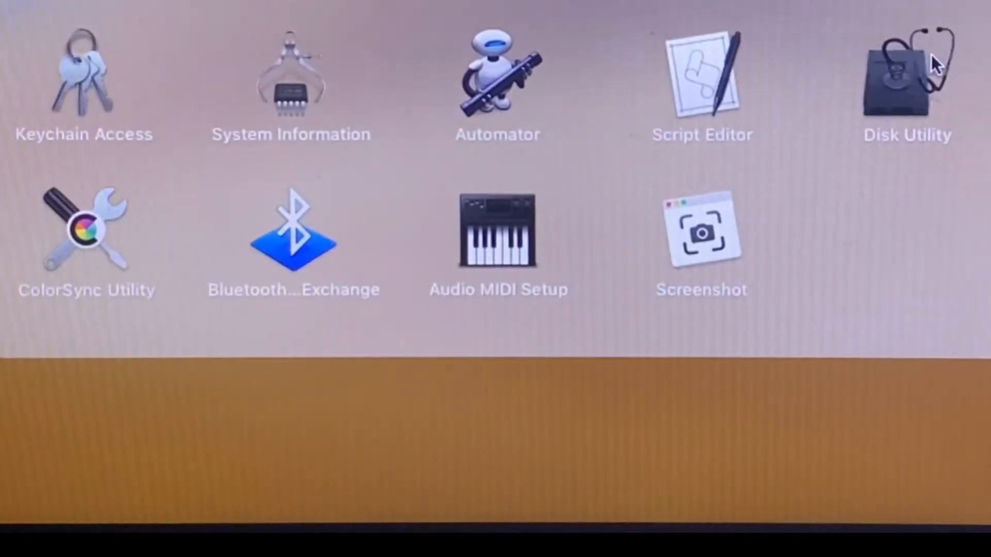
pyautogui.doubleClick(907, 83)
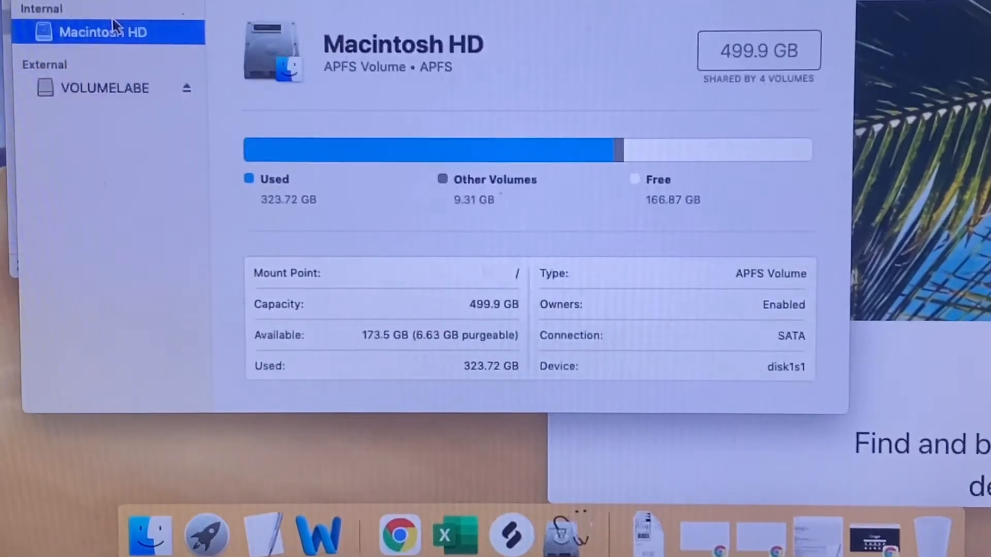
# Erase VOLUMELABE as ExFAT named 'SG500GB 3.5' with chosen security options
pyautogui.click(106, 88)
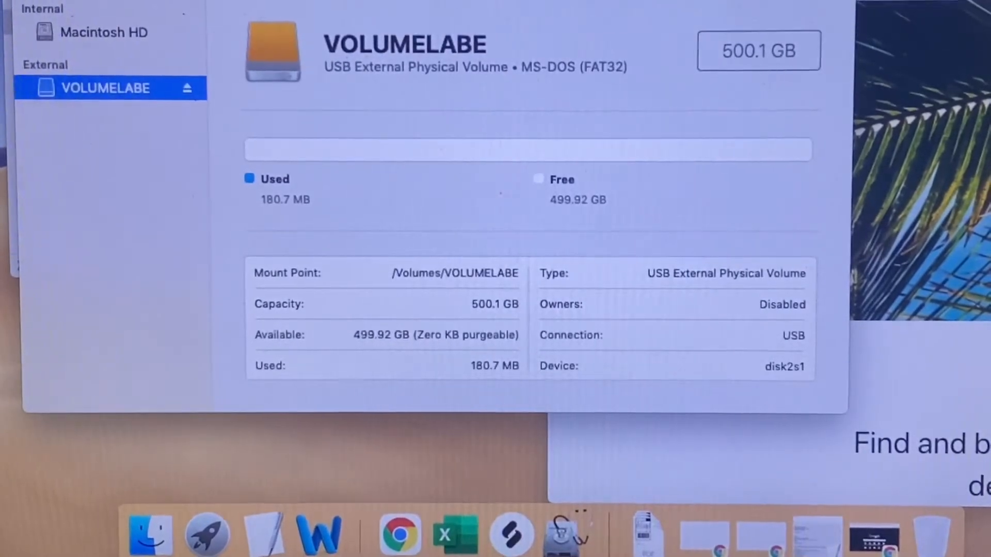
pyautogui.click(104, 32)
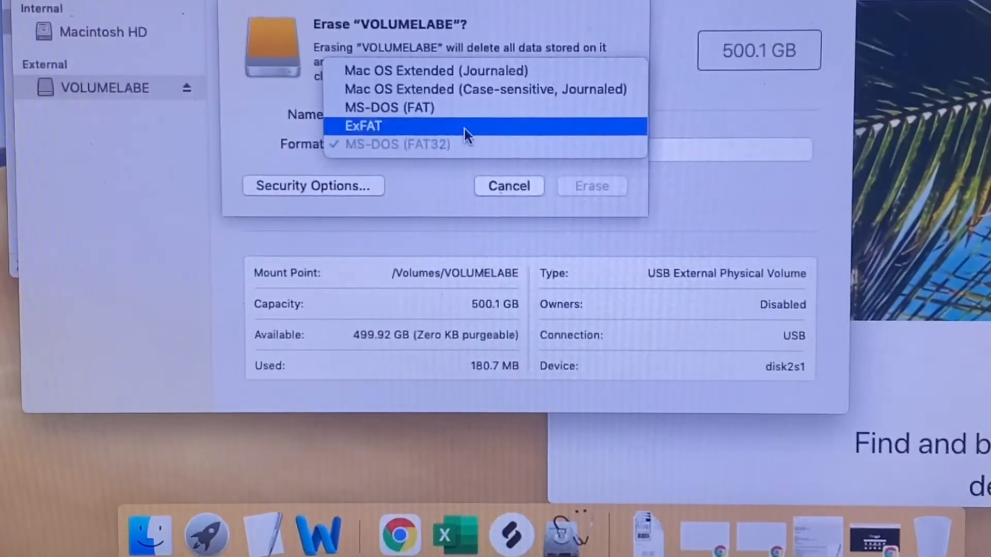
pyautogui.click(364, 125)
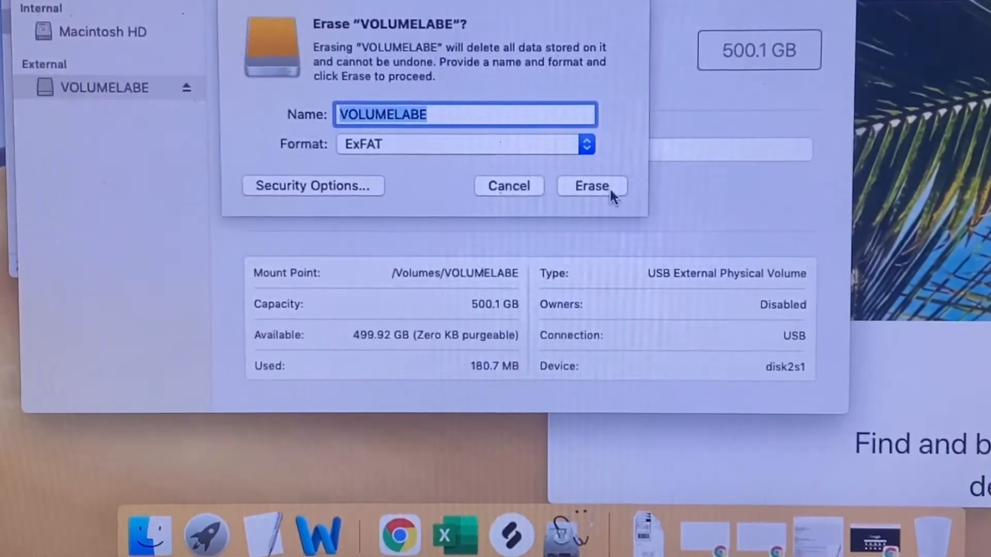
pyautogui.write('SG')
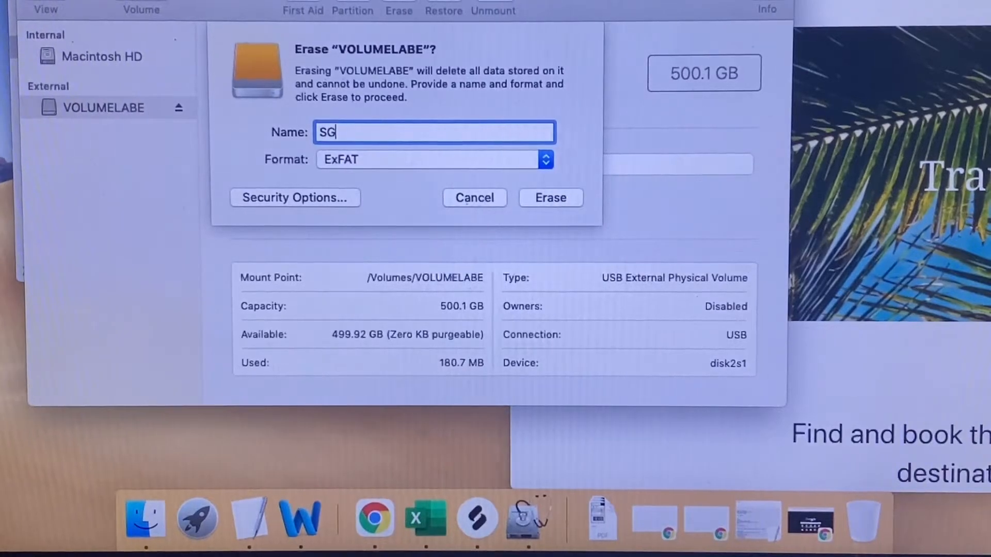
pyautogui.write('500GB 3.5')
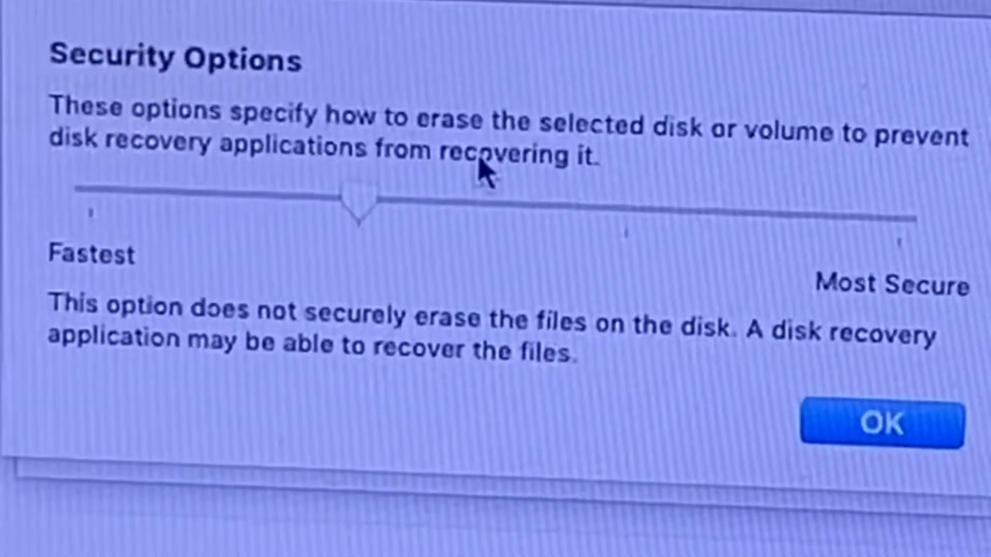
pyautogui.moveTo(357, 199); pyautogui.dragTo(89, 187)
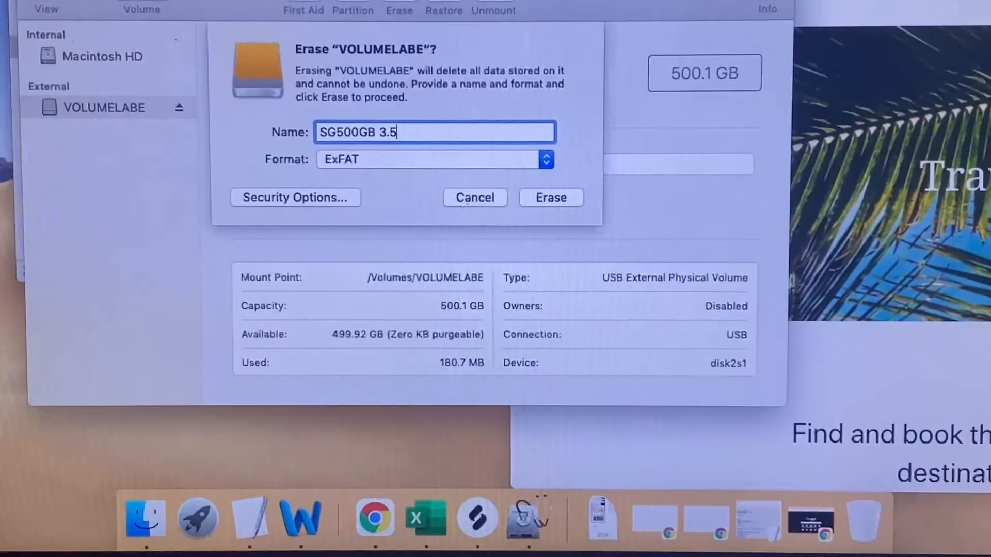
pyautogui.click(551, 197)
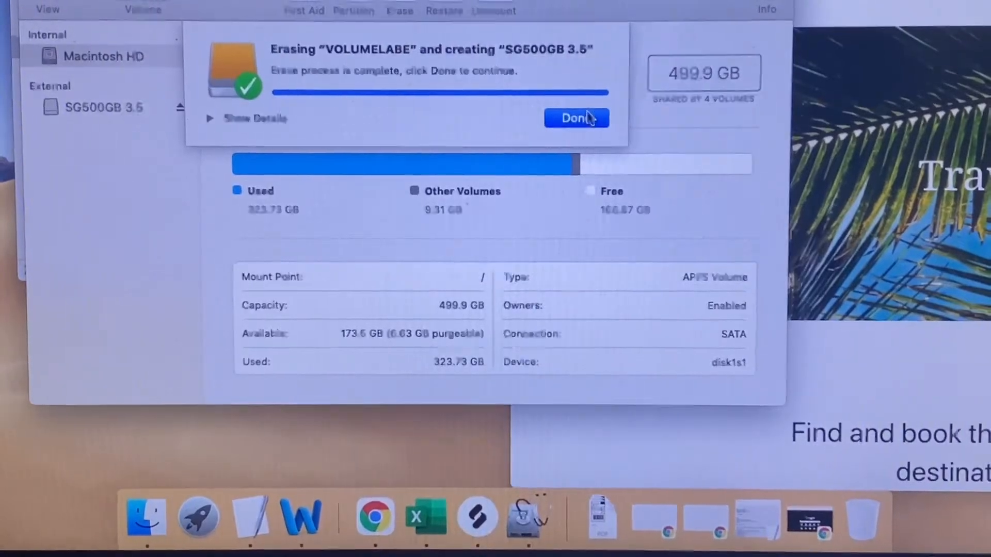
# Paste the copied photo IMG_5080.jpg into the SG500GB 3.5 drive window
pyautogui.click(576, 118)
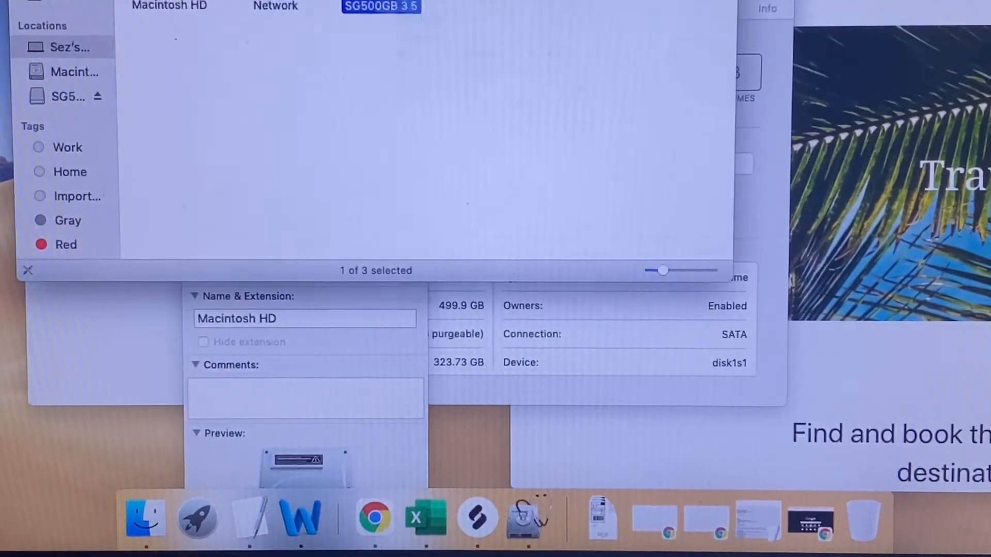
pyautogui.rightClick(381, 6)
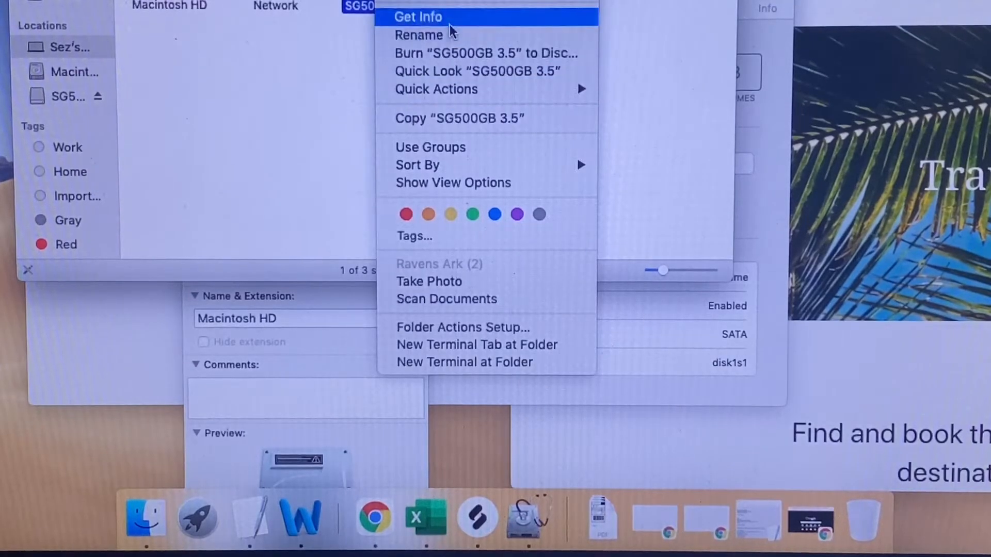
pyautogui.moveTo(452, 113)
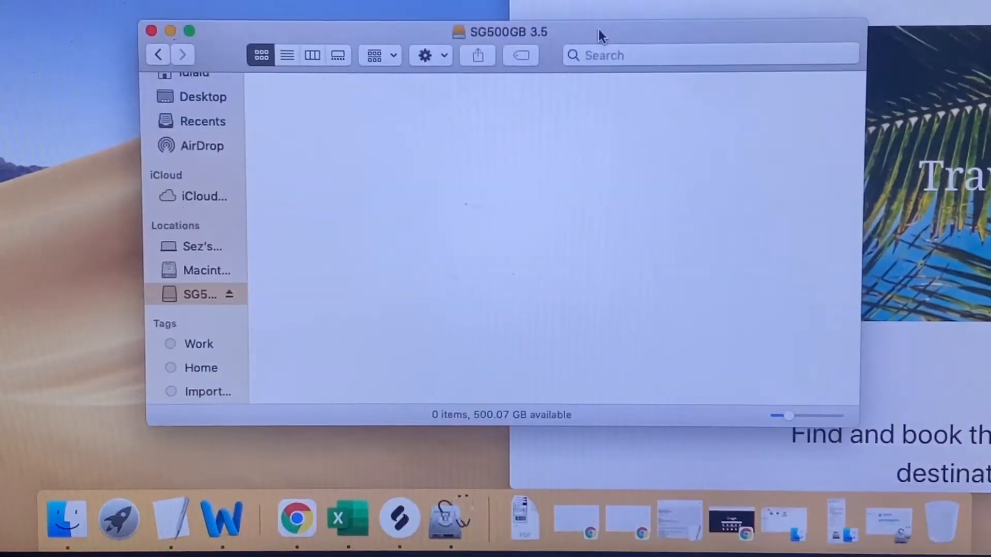
pyautogui.rightClick(354, 199)
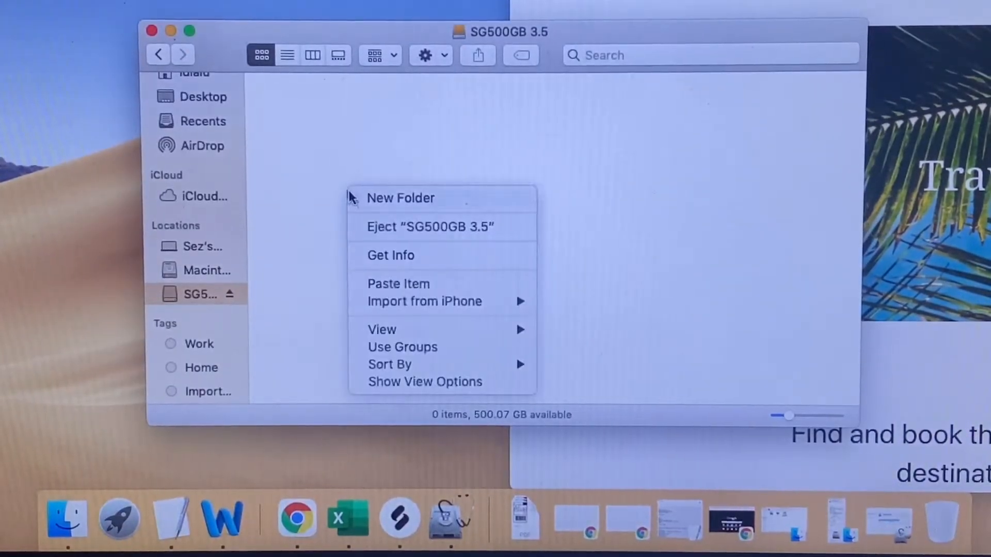
pyautogui.click(399, 284)
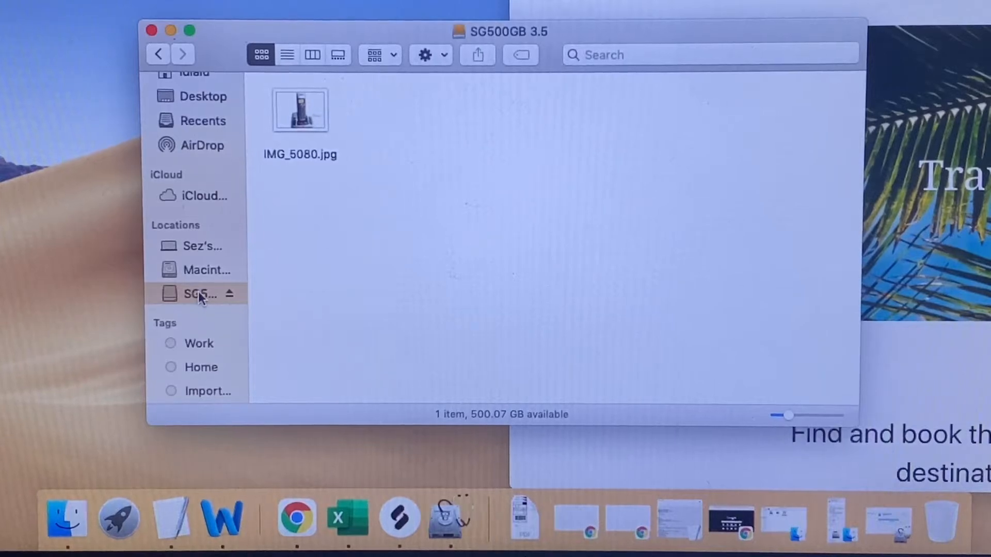
# Eject the SG500GB 3.5 drive from the Finder sidebar
pyautogui.rightClick(199, 294)
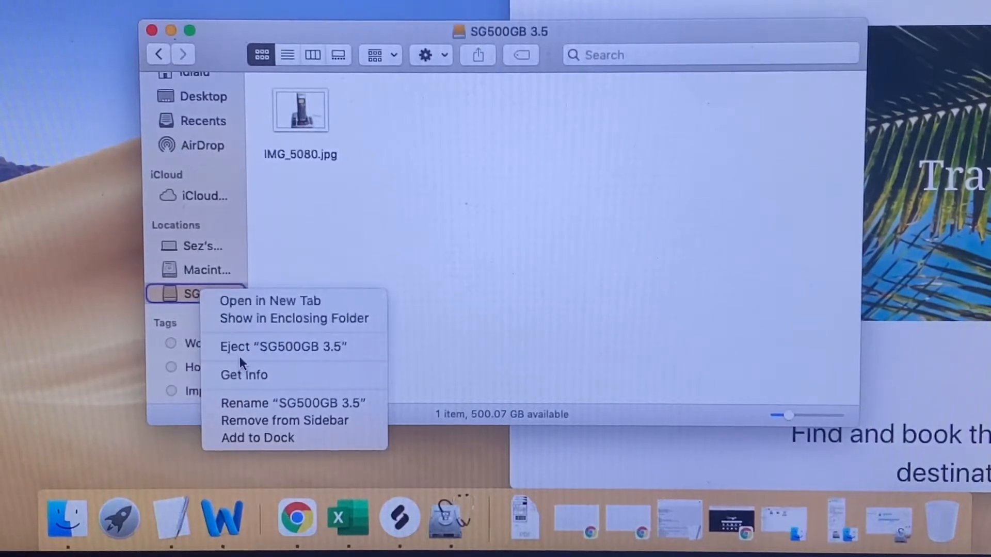
pyautogui.click(282, 346)
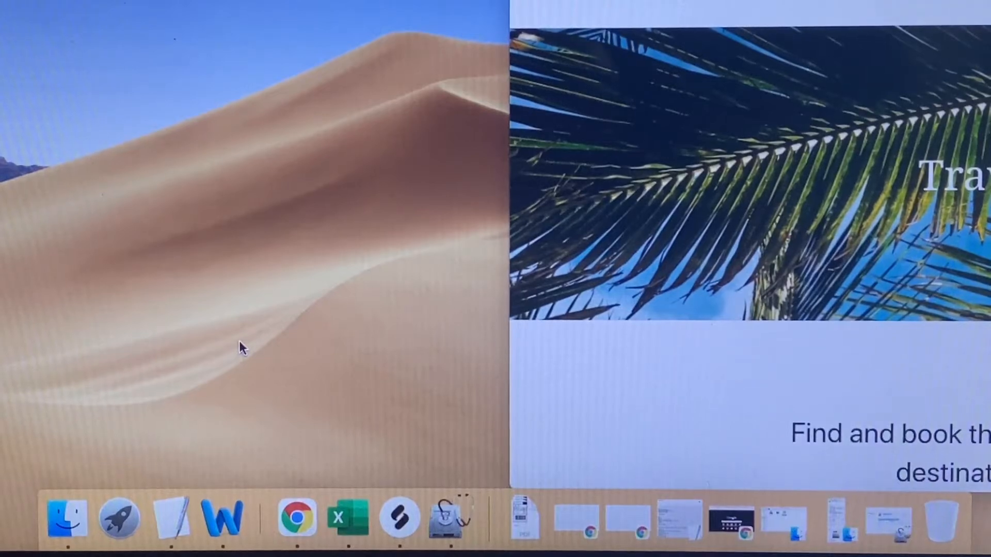
# Reopen SG500GB 3.5 and view IMG_5080.jpg in Preview
pyautogui.click(66, 517)
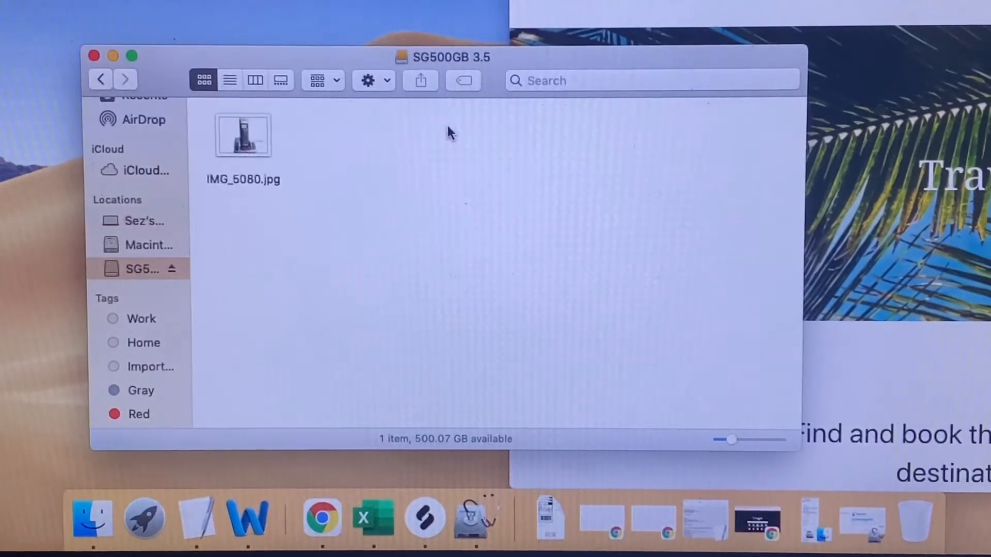
pyautogui.rightClick(243, 135)
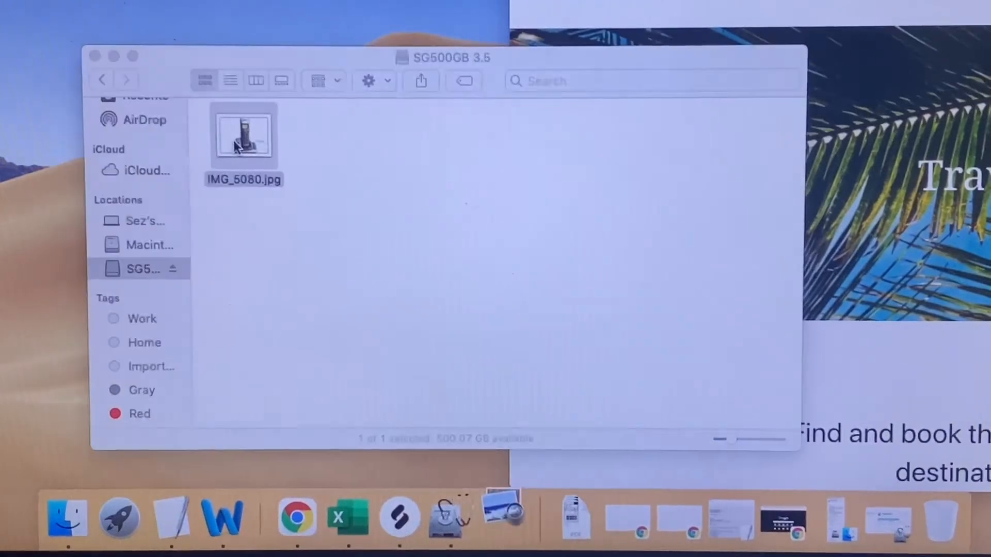
pyautogui.doubleClick(243, 134)
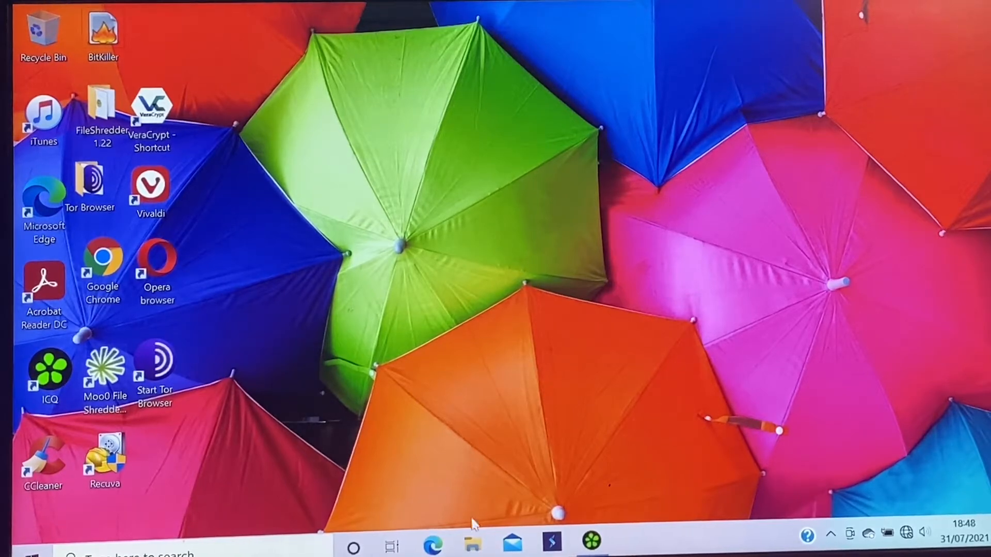
pyautogui.moveTo(470, 546)
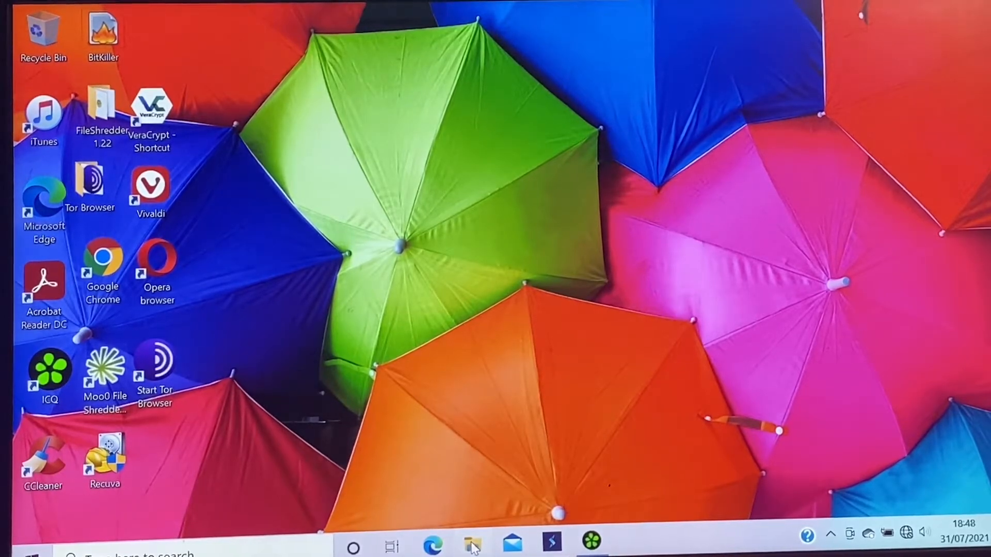
# Bring up a File Explorer window on the Windows desktop
pyautogui.click(470, 544)
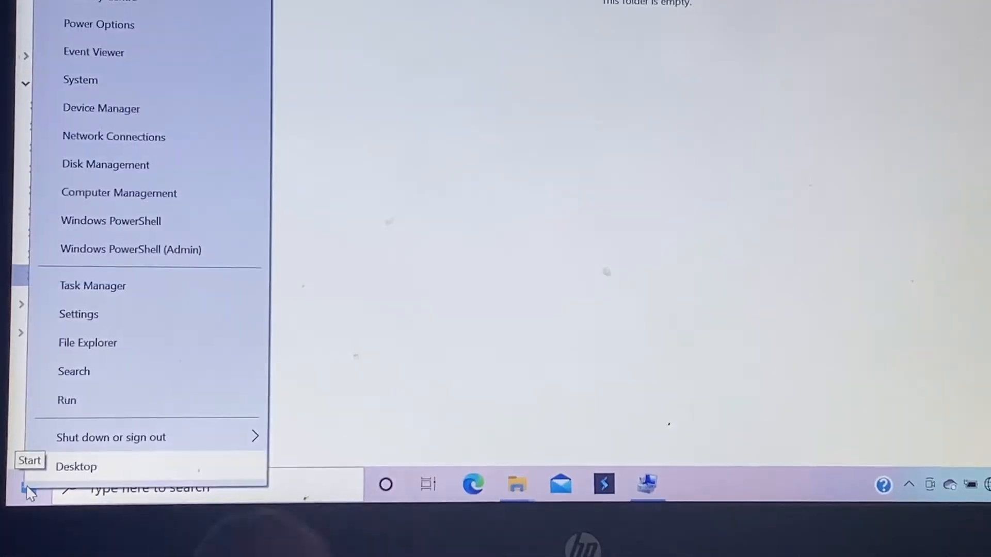
pyautogui.moveTo(105, 164)
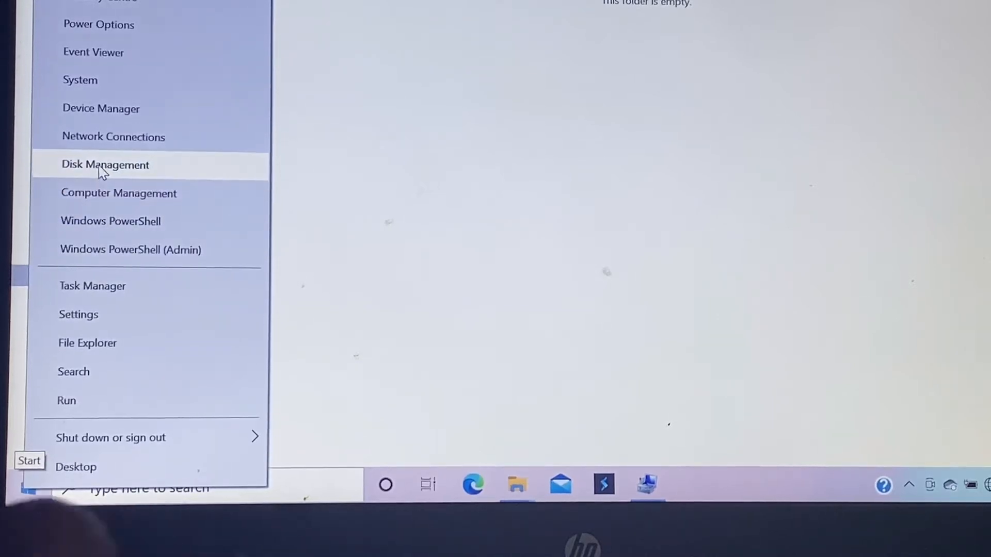
# Start the Disk Management console from the Win+X menu
pyautogui.click(105, 164)
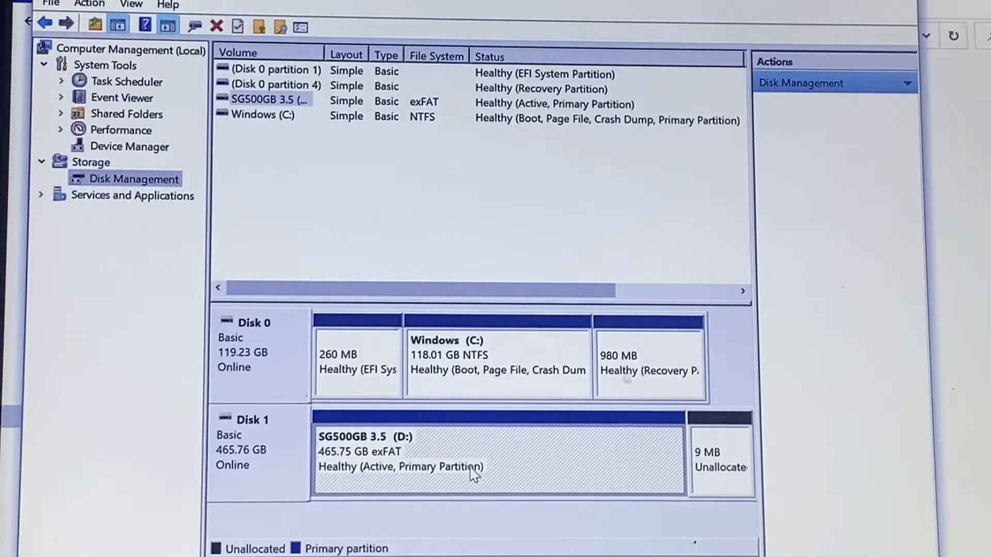
pyautogui.moveTo(443, 471)
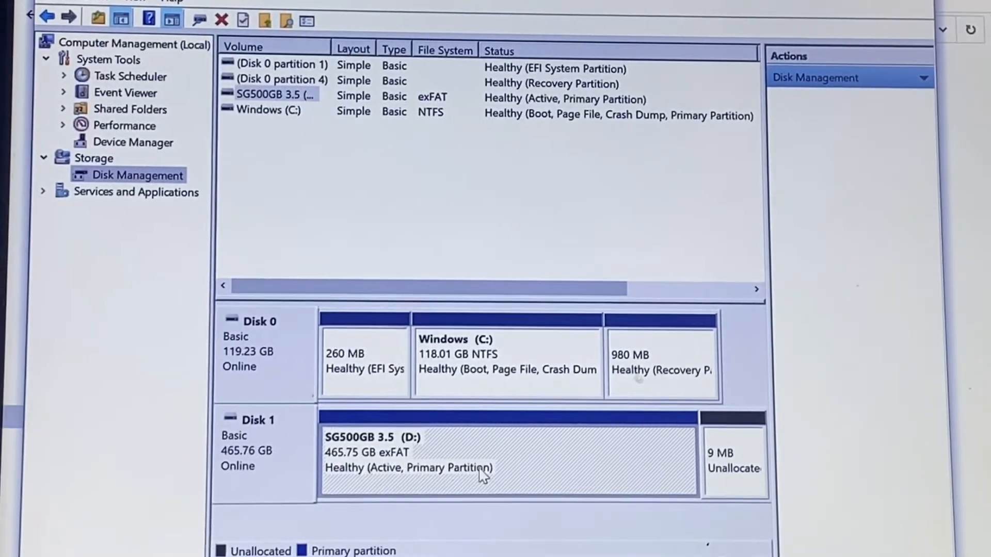
pyautogui.moveTo(426, 471)
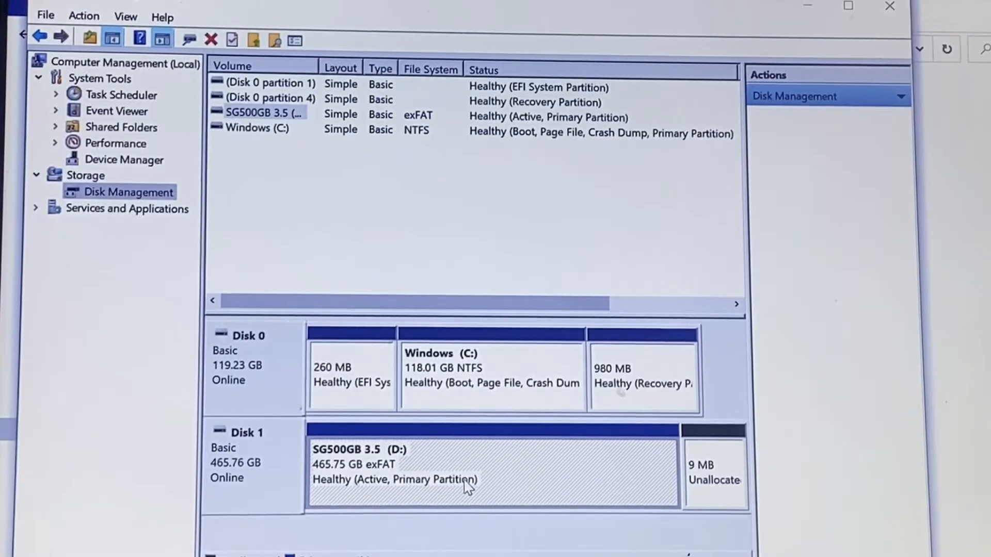
pyautogui.moveTo(379, 473)
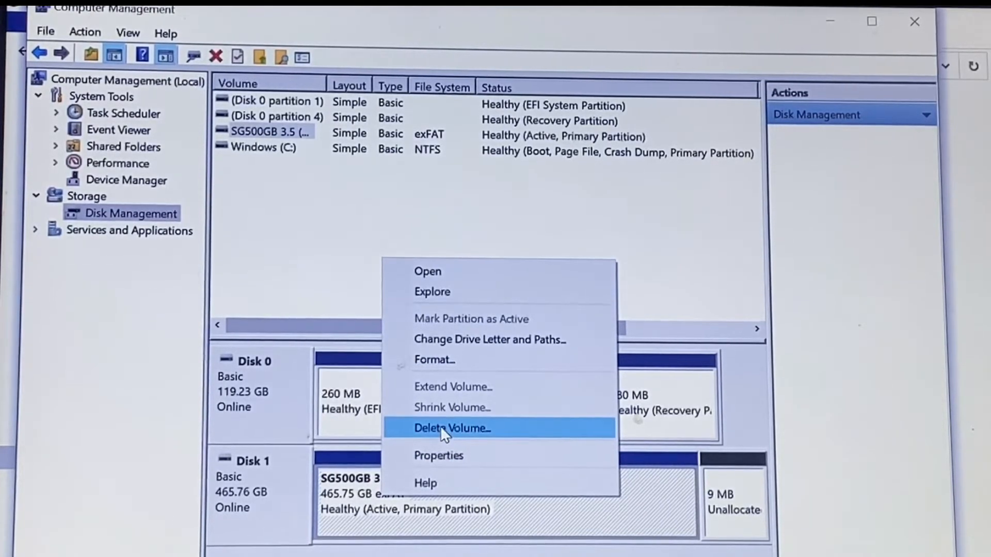
# Delete the exFAT volume, leaving Disk 1 as 465.76 GB unallocated
pyautogui.click(452, 427)
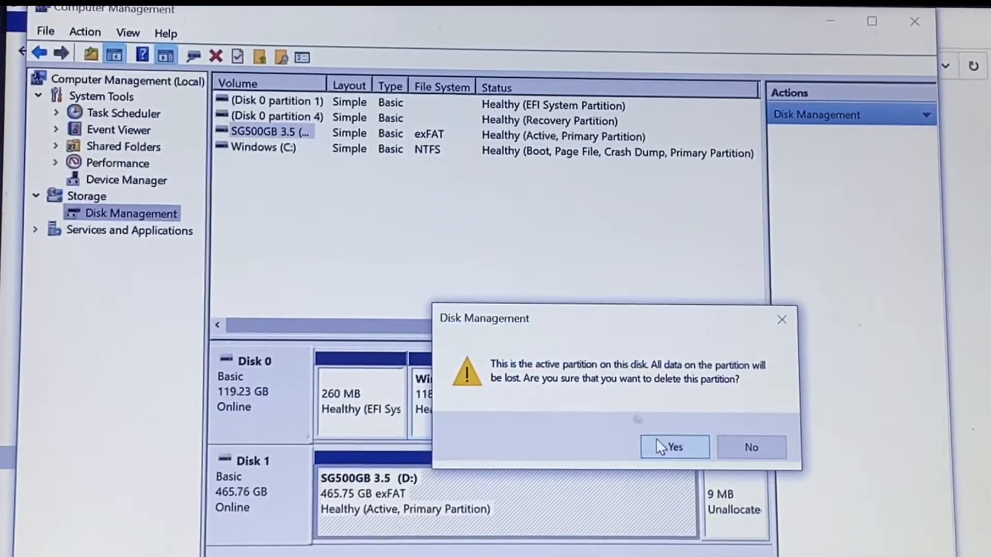
pyautogui.click(674, 447)
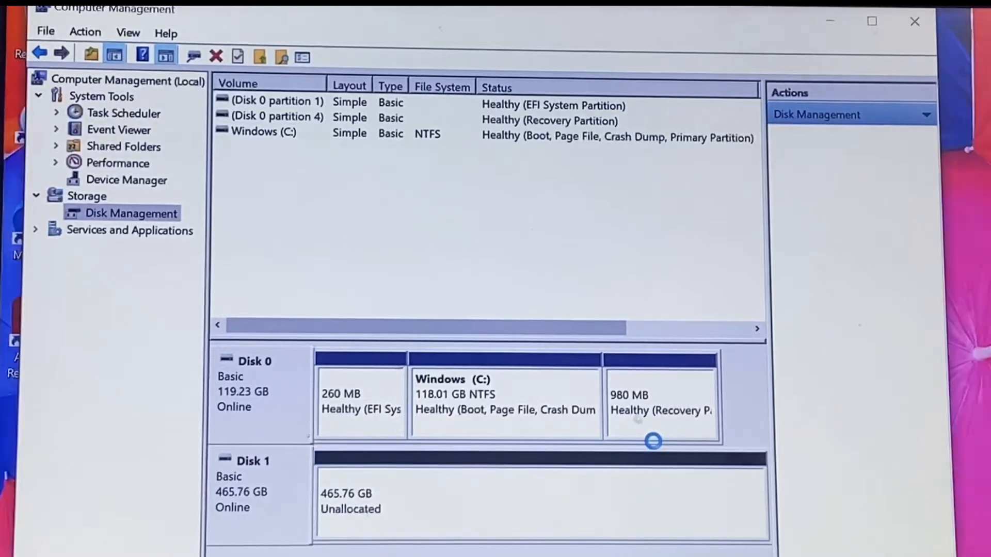
pyautogui.moveTo(412, 510)
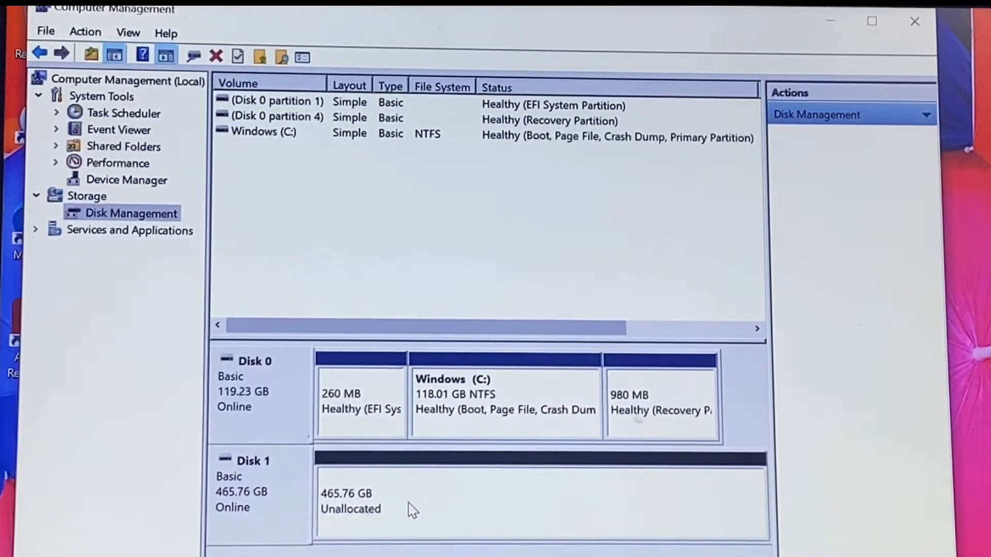
# Create a new simple volume on Disk 1 at full size with drive letter D
pyautogui.rightClick(410, 509)
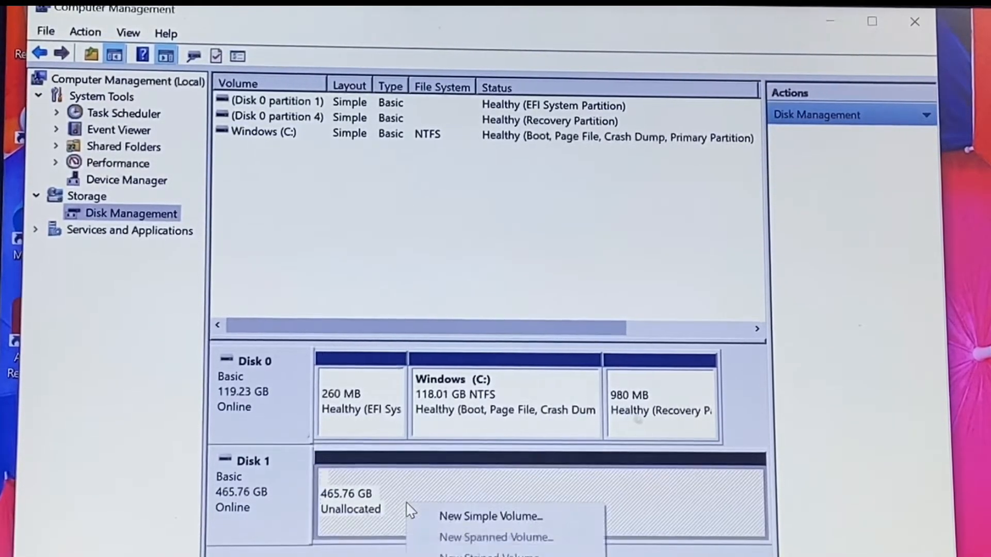
pyautogui.moveTo(490, 517)
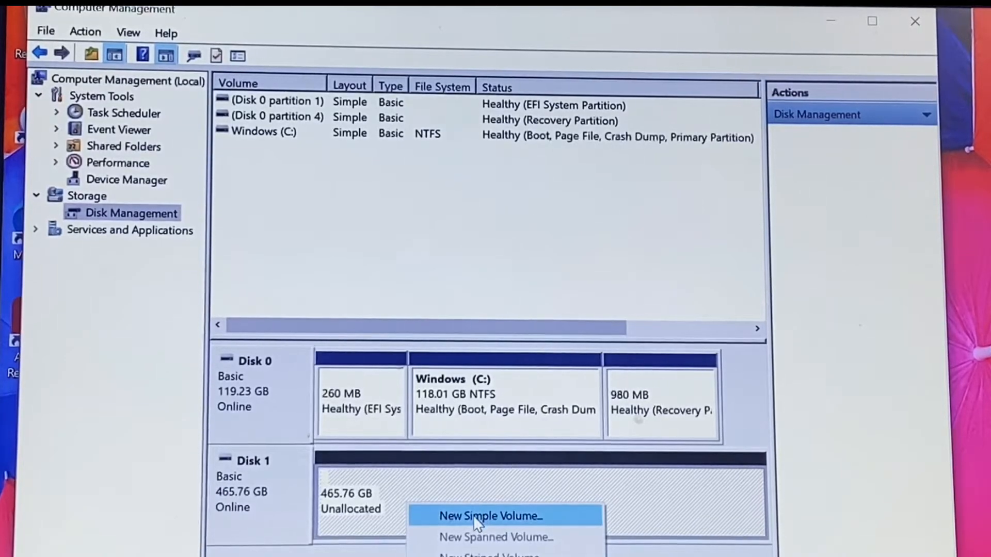
pyautogui.click(491, 516)
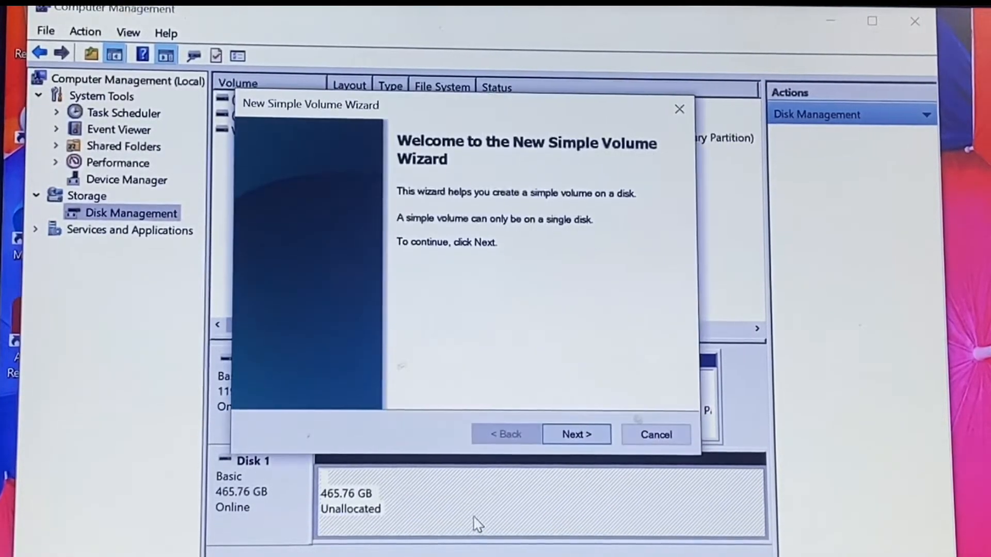
pyautogui.click(576, 434)
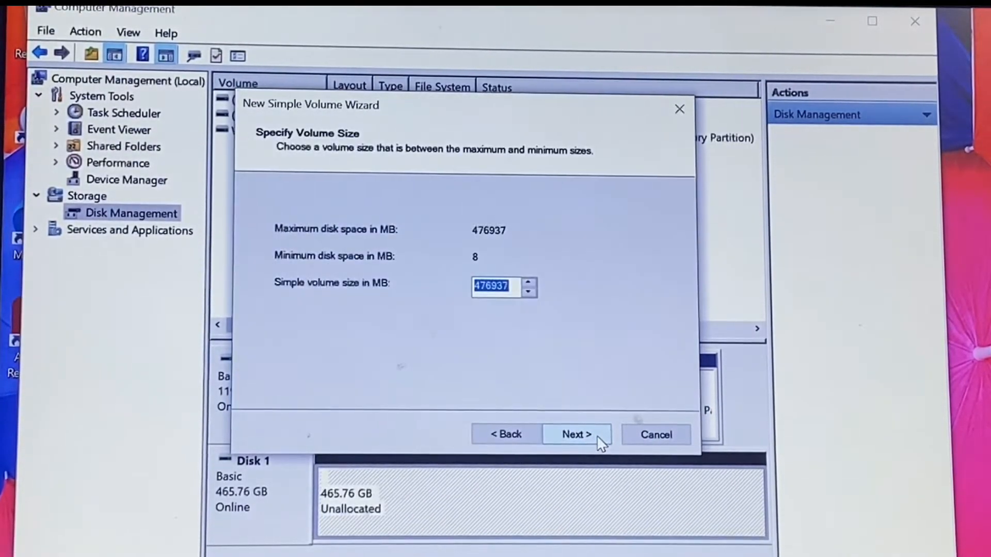
pyautogui.click(576, 435)
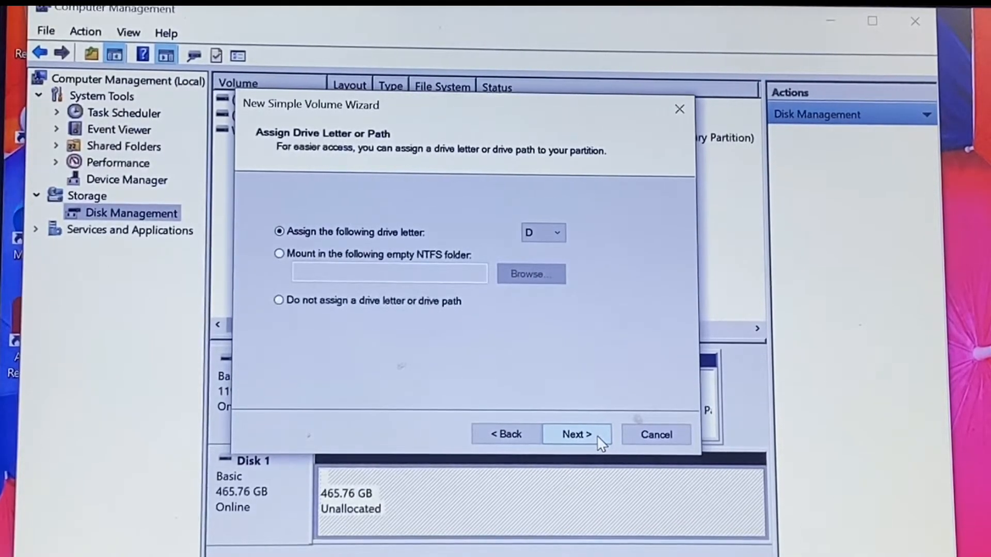
pyautogui.click(576, 435)
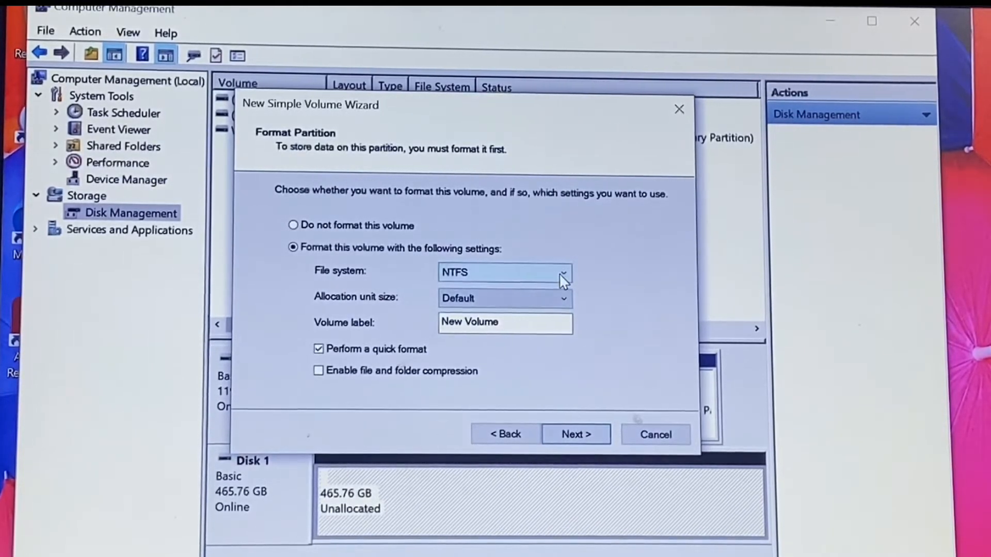
# Quick-format the volume as NTFS with label 'SG500GB 3.5'
pyautogui.click(562, 271)
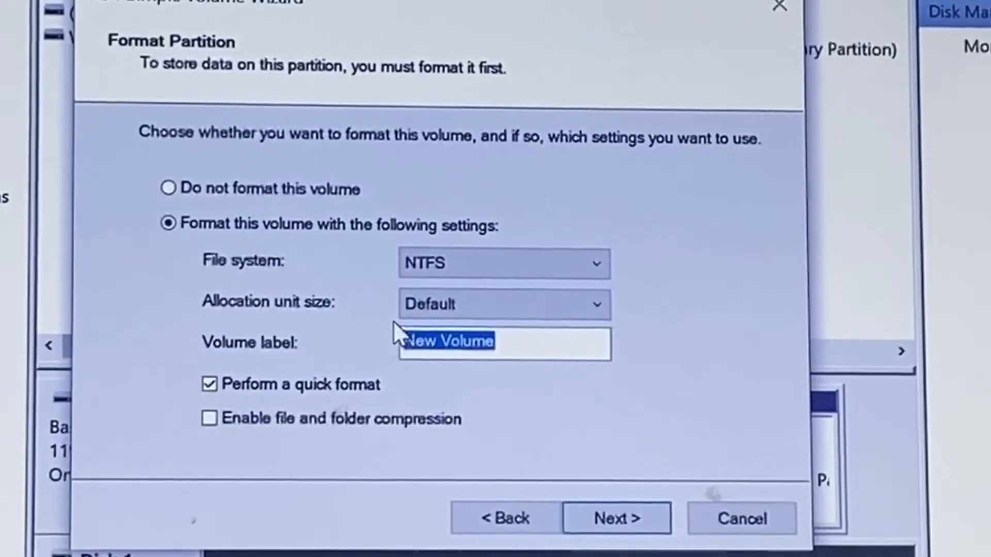
pyautogui.write('SDG')
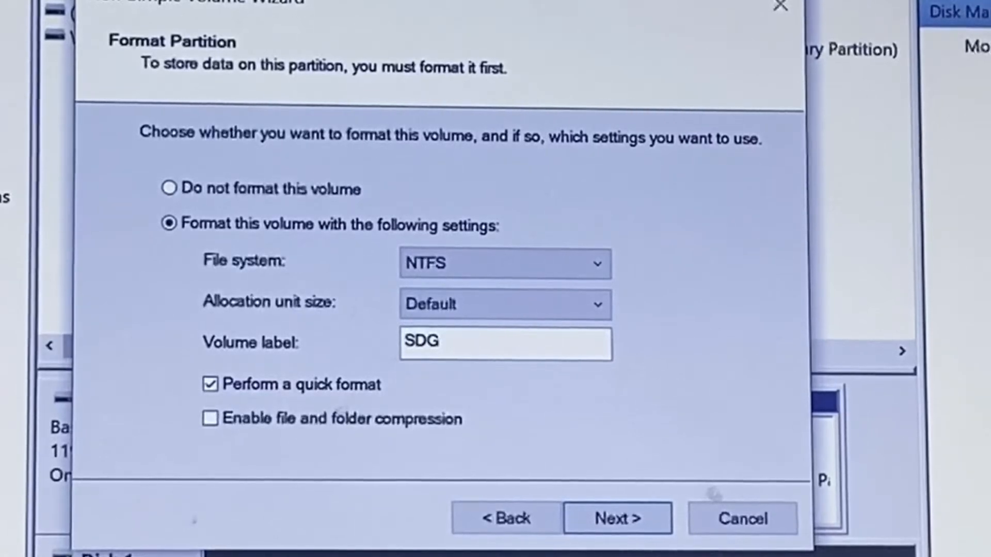
pyautogui.write('SG5')
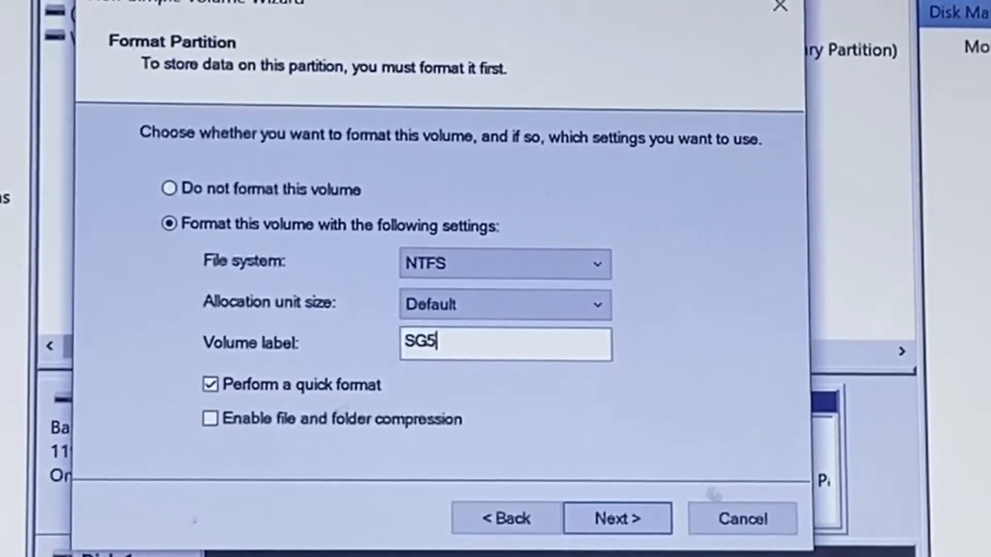
pyautogui.write('00GB')
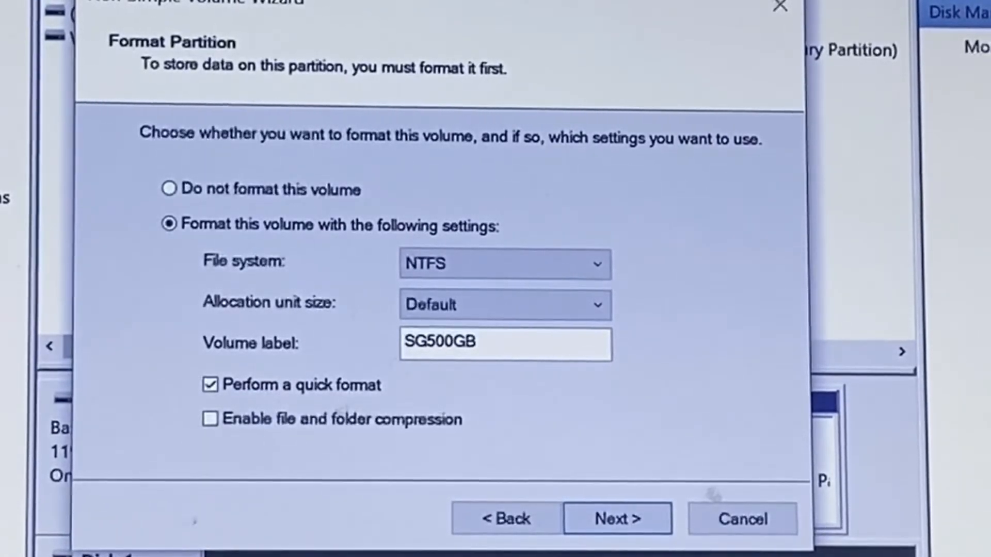
pyautogui.write('3.5')
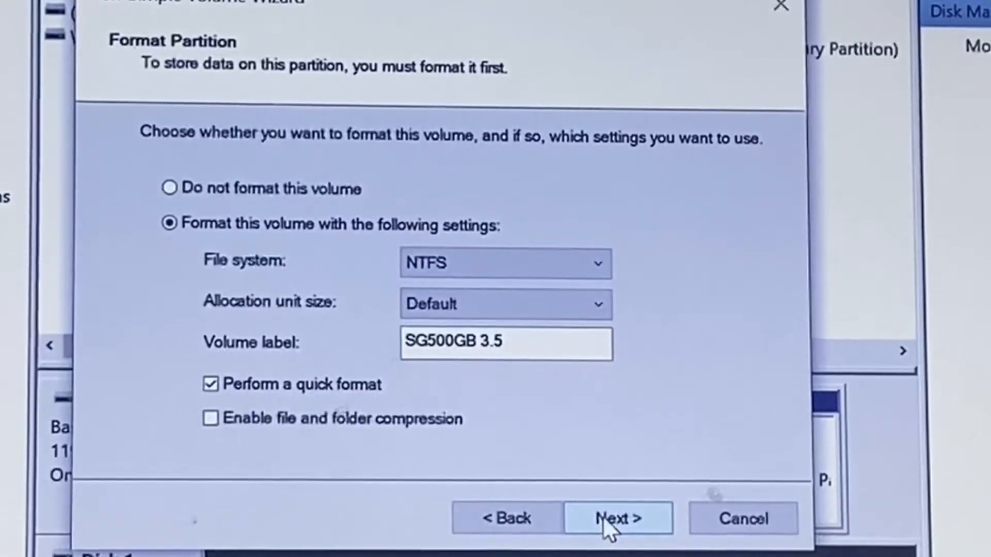
pyautogui.click(616, 518)
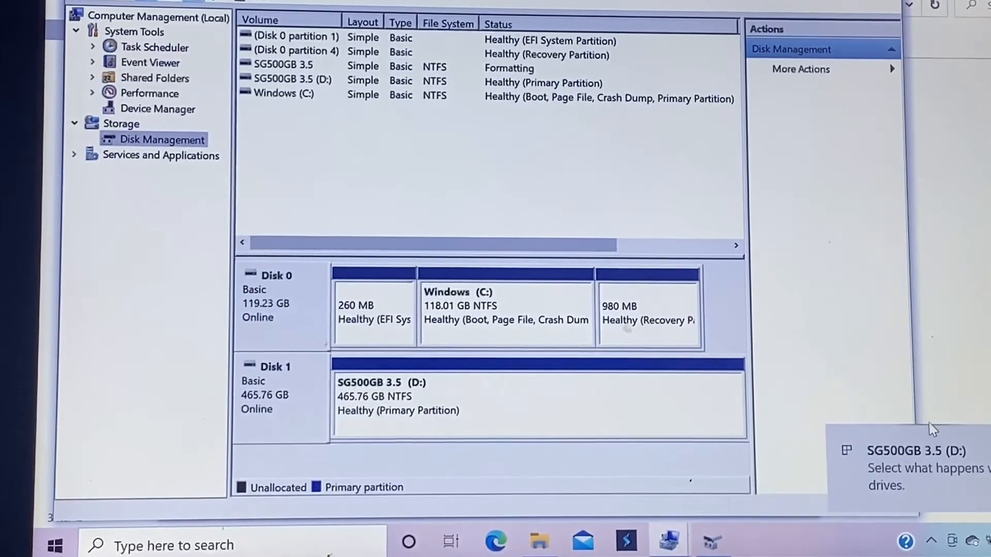
pyautogui.moveTo(886, 381)
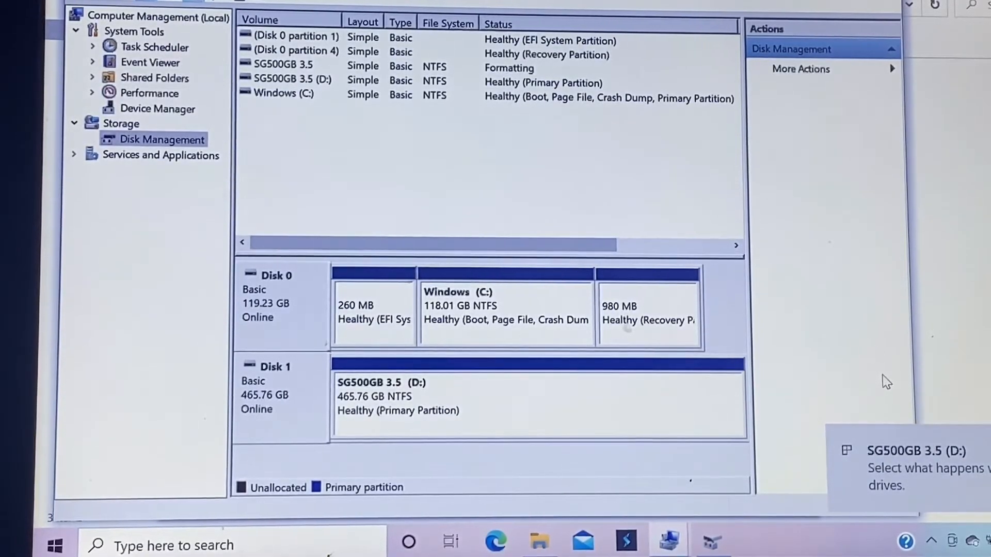
pyautogui.moveTo(918, 526)
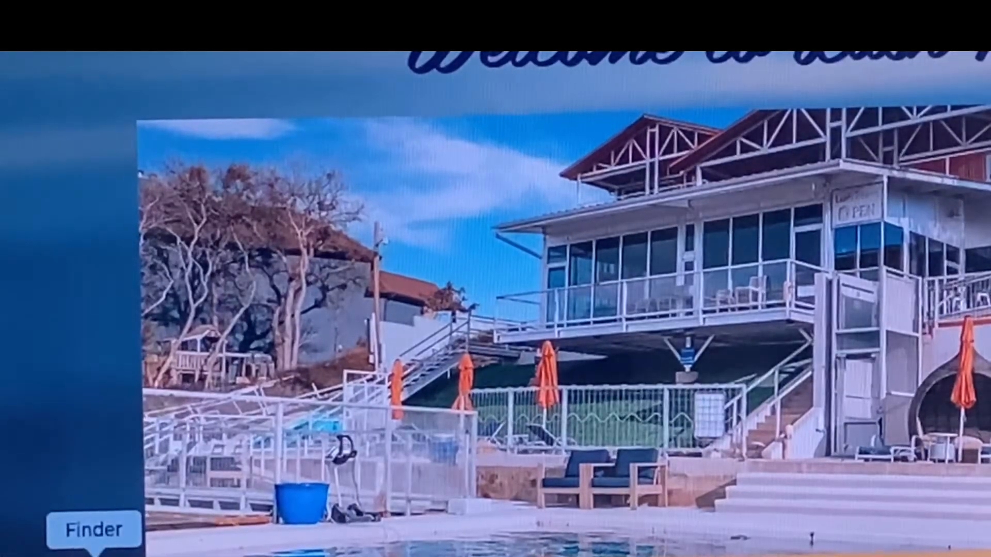
# View Get Info for SG500GB 3.5, confirming a 500.1 GB NTFS volume
pyautogui.click(94, 529)
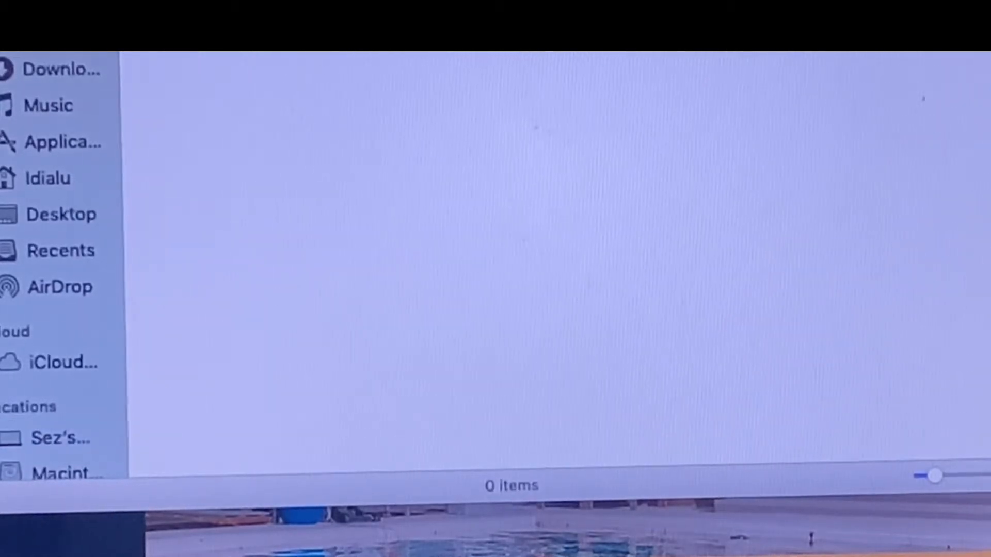
pyautogui.click(59, 438)
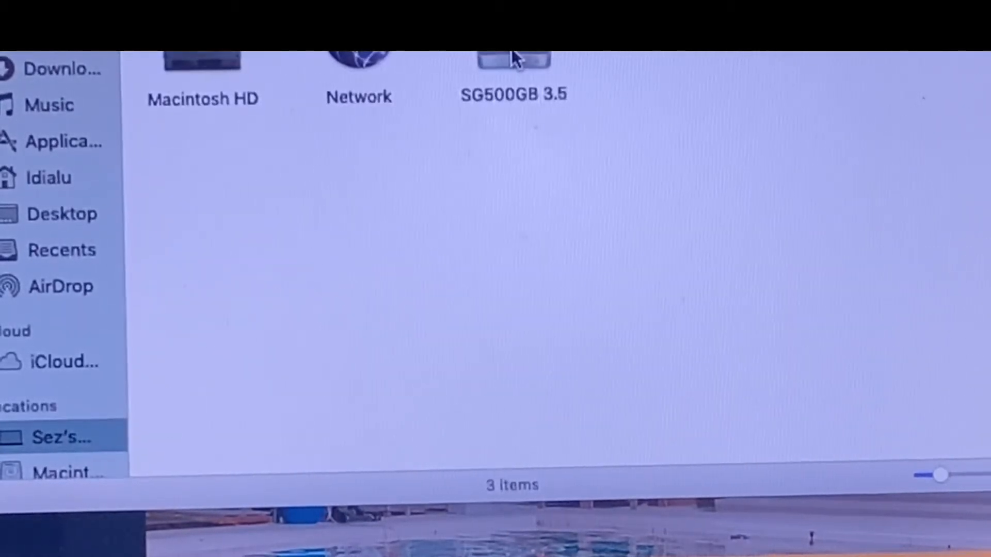
pyautogui.rightClick(513, 63)
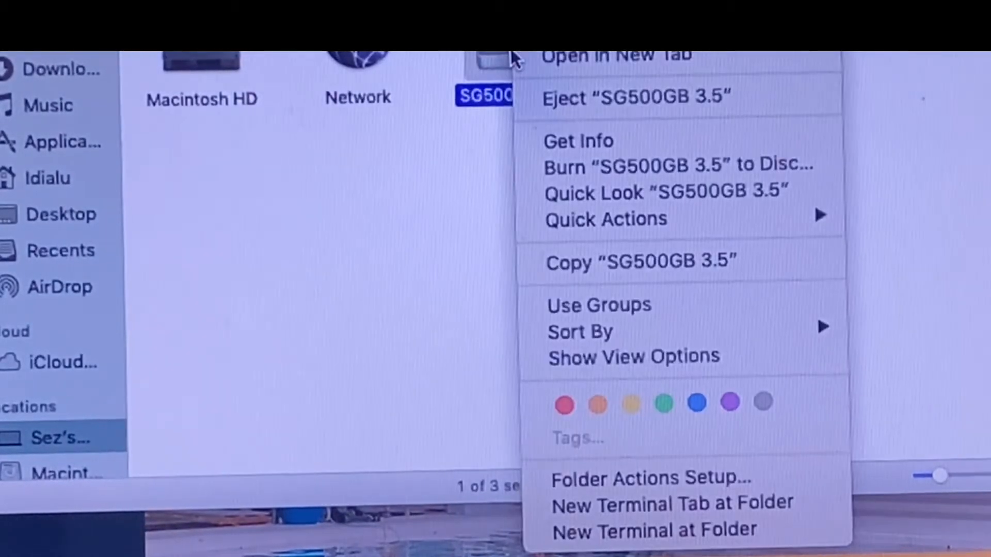
pyautogui.moveTo(576, 141)
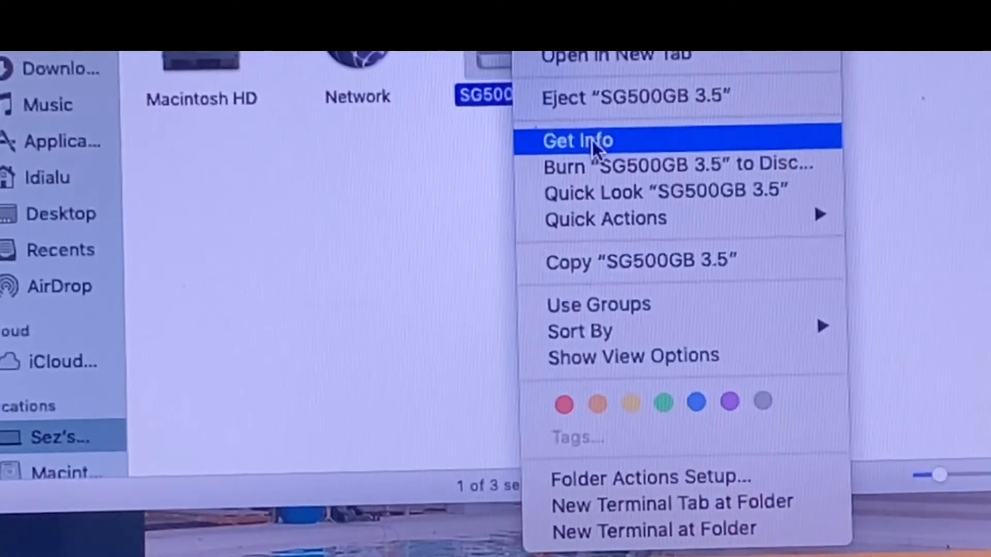
pyautogui.click(577, 141)
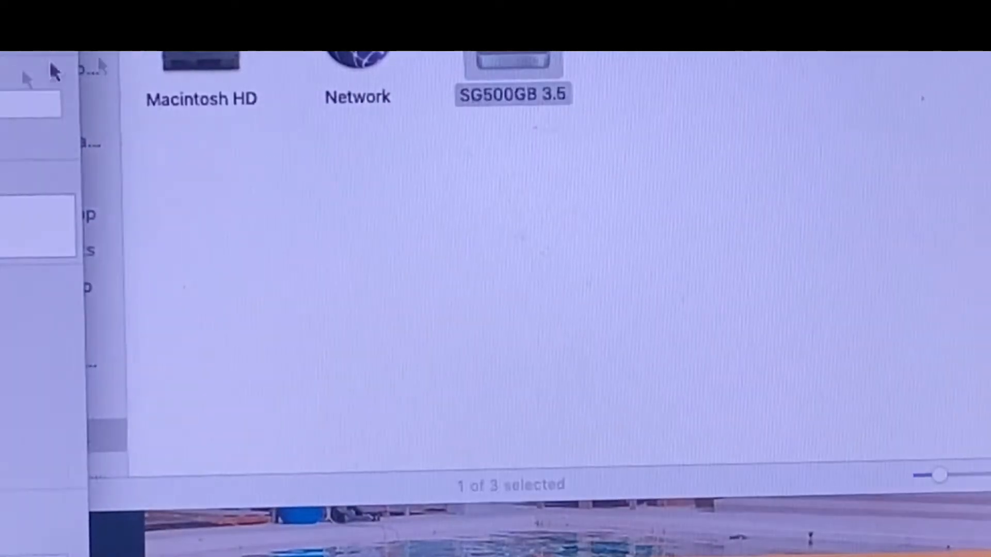
pyautogui.press('cmd+i')
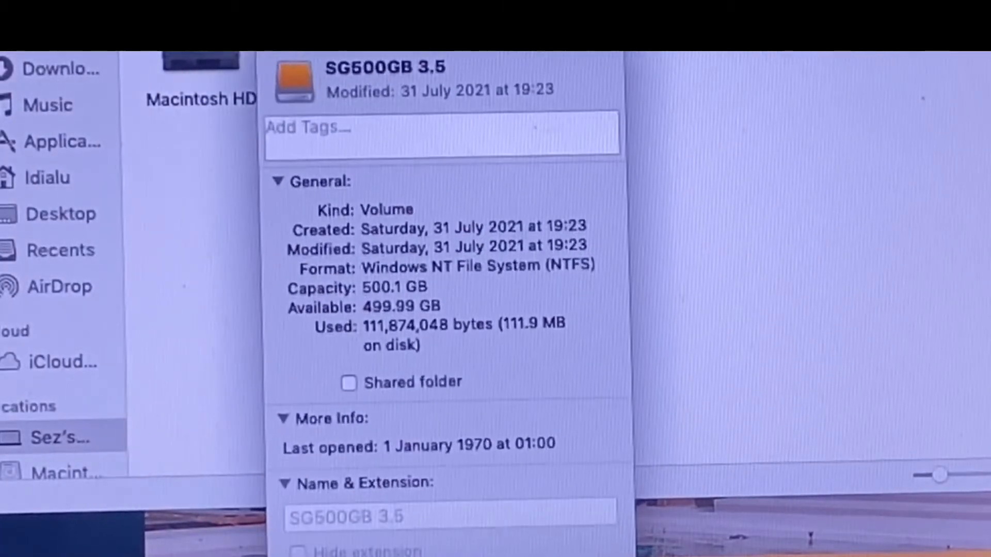
pyautogui.scroll(-3)
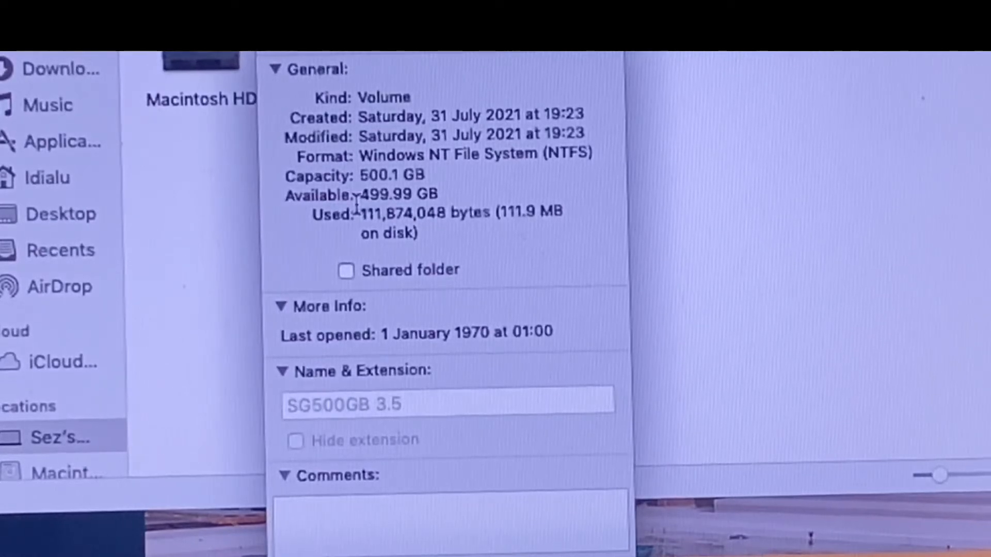
pyautogui.click(276, 547)
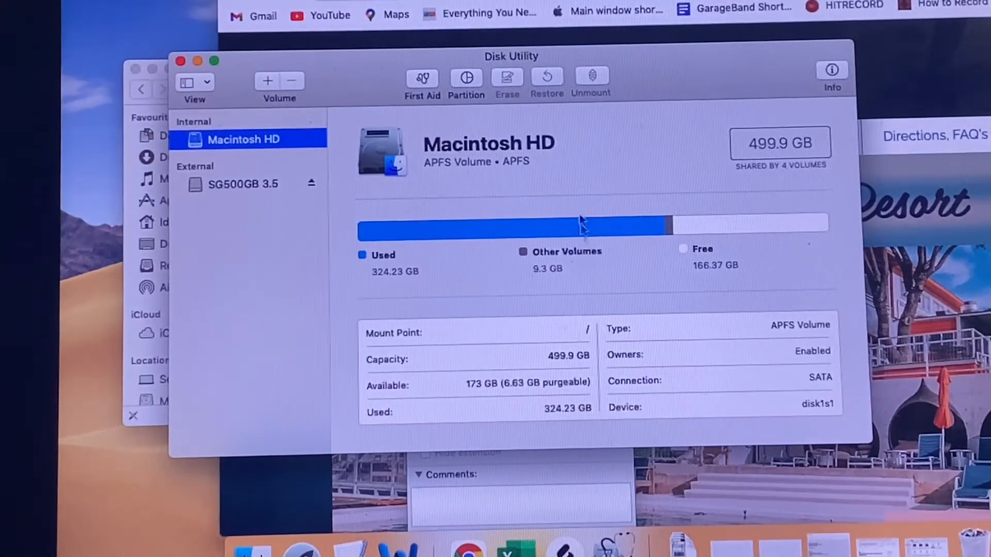
# Select the SG500GB 3.5 NTFS drive and bring up its Erase sheet from the context menu
pyautogui.click(244, 184)
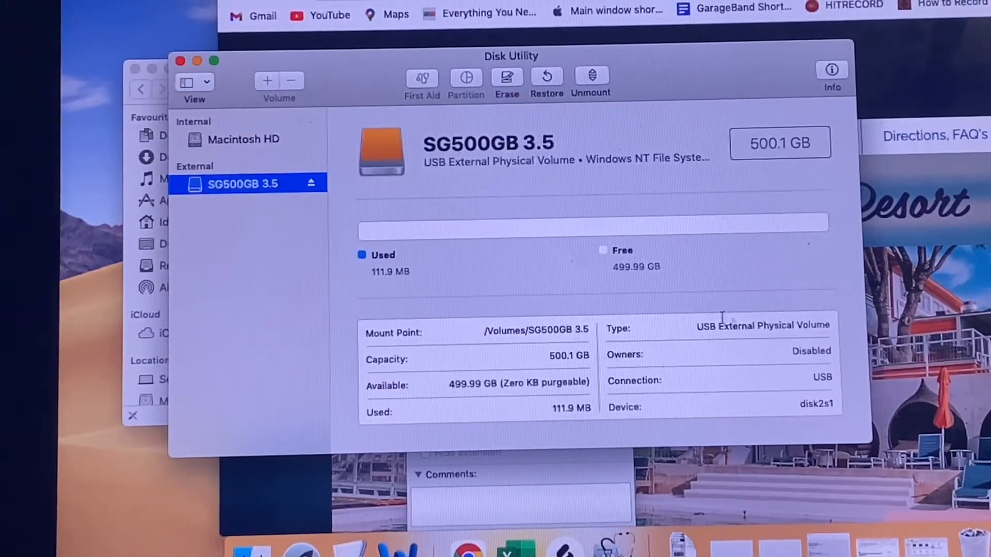
pyautogui.moveTo(804, 417)
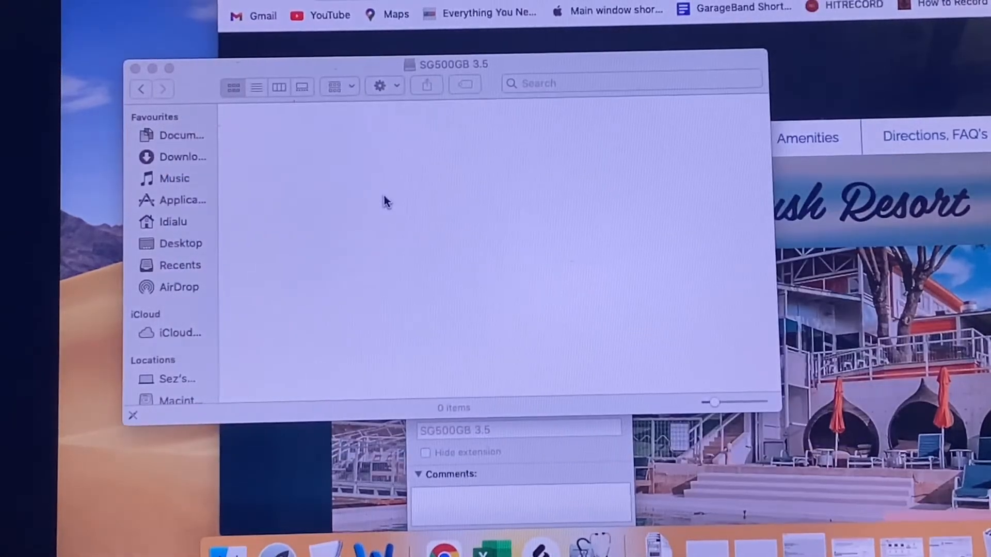
pyautogui.rightClick(385, 201)
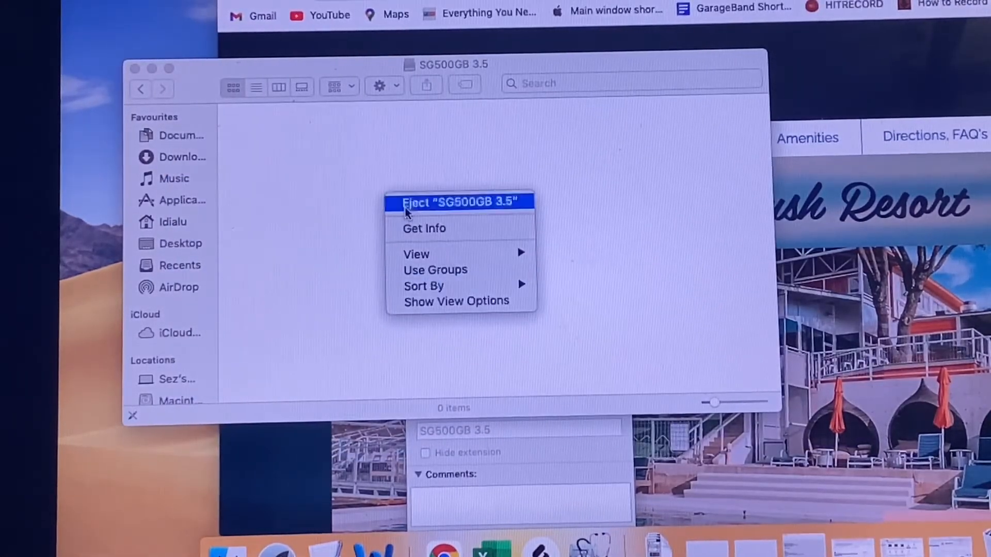
pyautogui.click(460, 201)
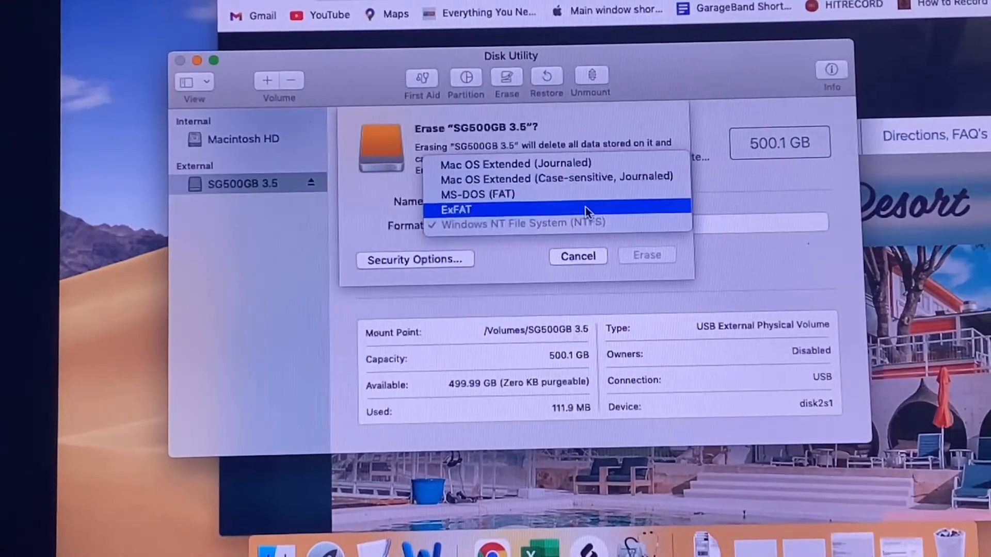
# Erase SG500GB 3.5 with Format set to ExFAT and dismiss the completed progress
pyautogui.click(455, 210)
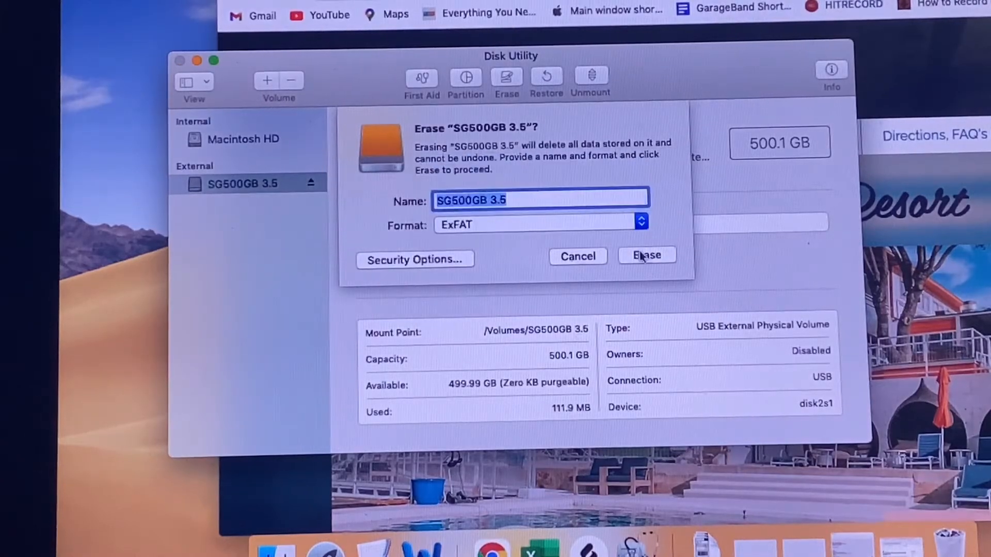
pyautogui.click(646, 255)
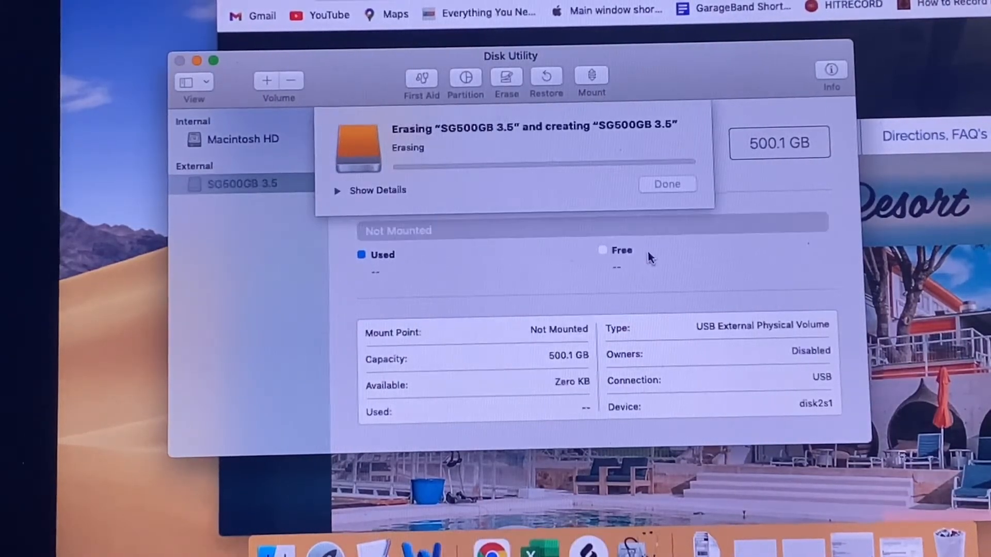
pyautogui.click(667, 183)
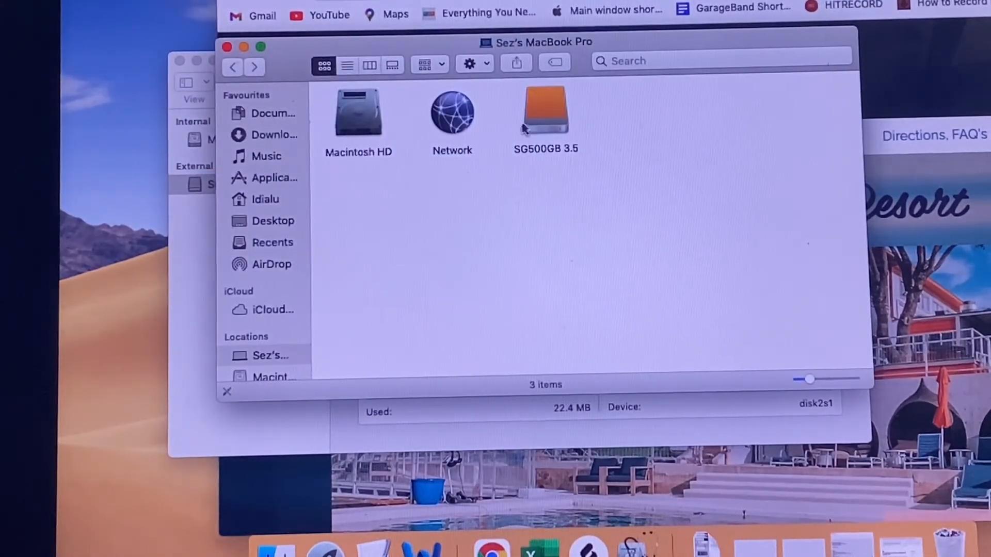
# Paste Order-71550051-Docs-030800.pdf into the empty SG500GB 3.5 drive window
pyautogui.doubleClick(546, 113)
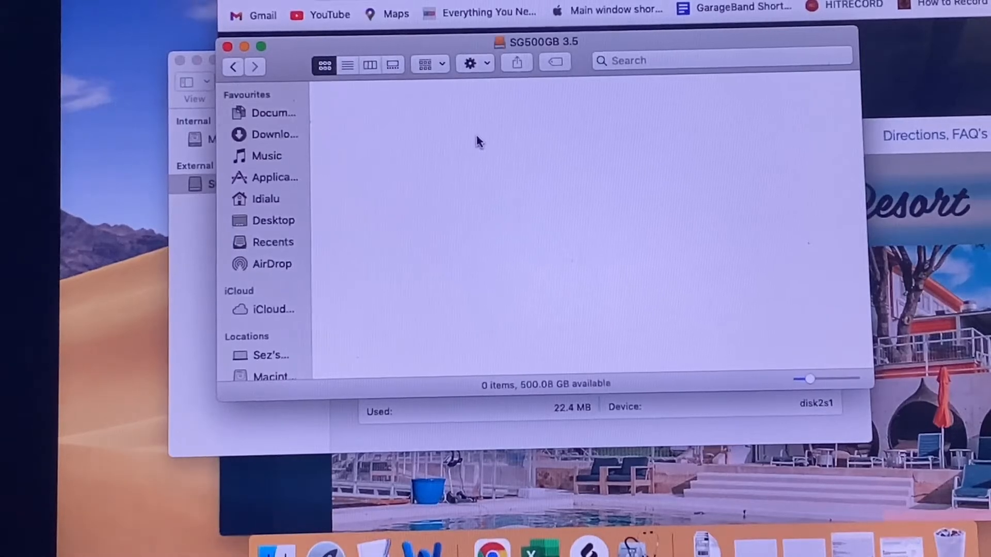
pyautogui.rightClick(477, 141)
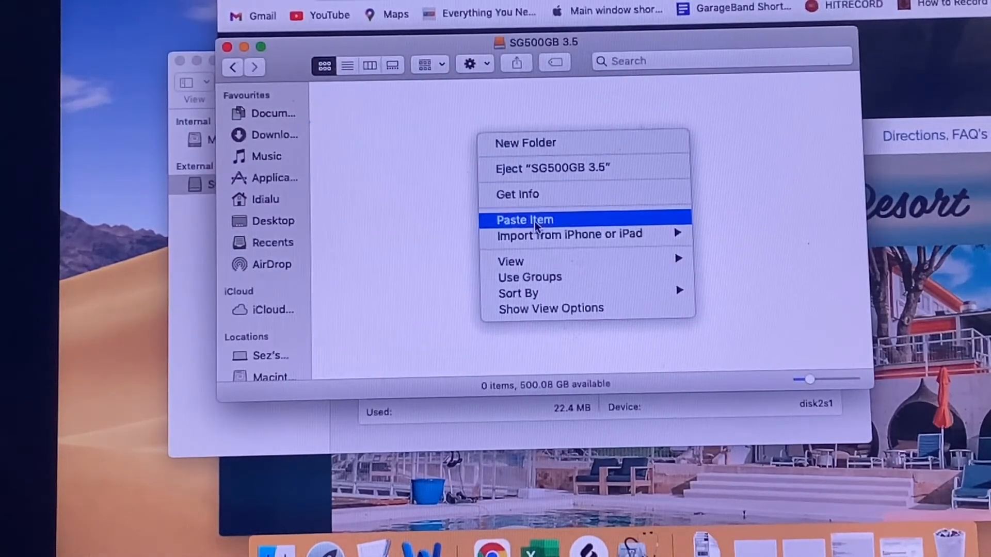
pyautogui.click(524, 220)
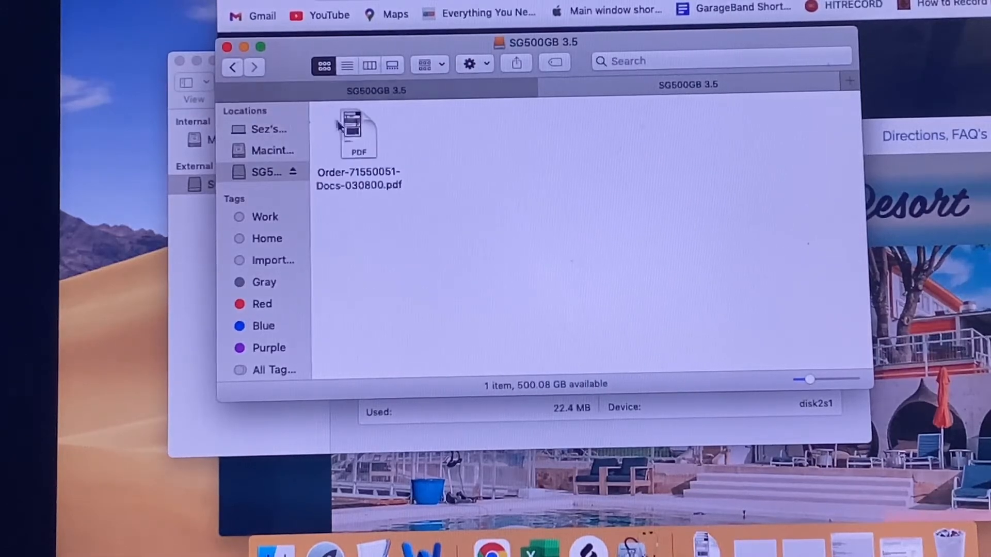
pyautogui.click(359, 133)
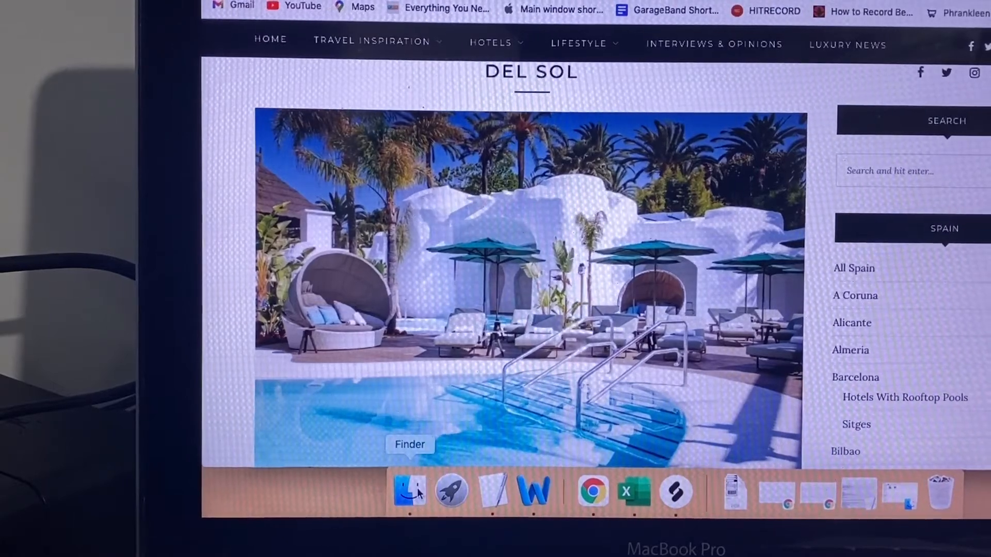
# Bring Finder back up from the Dock, showing Macintosh HD and Network without SG500GB 3.5
pyautogui.click(409, 492)
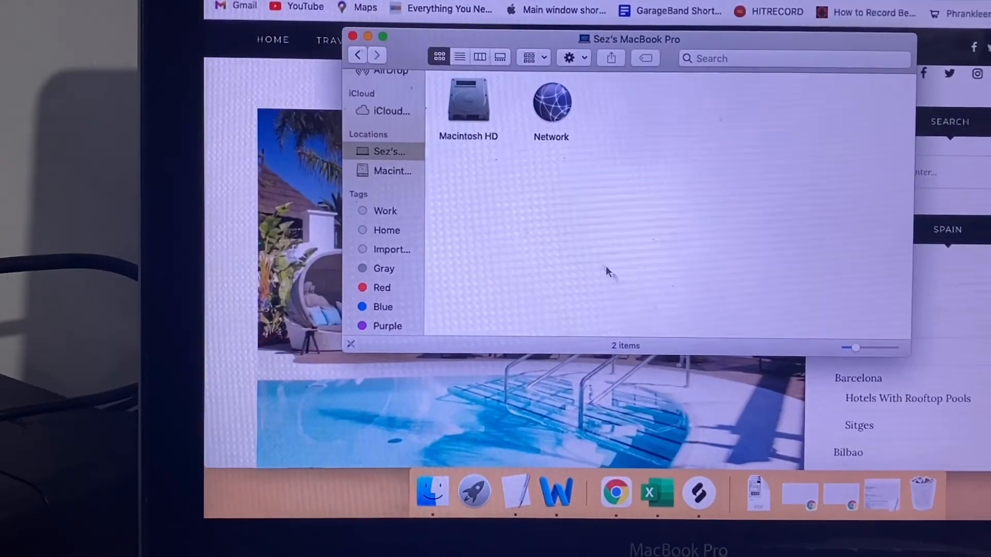
pyautogui.moveTo(477, 208)
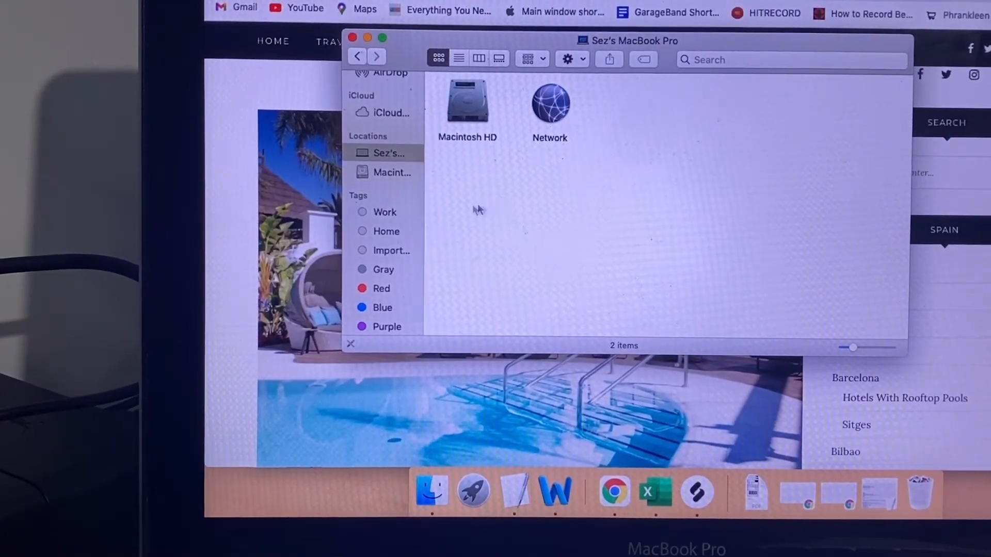
pyautogui.moveTo(487, 196)
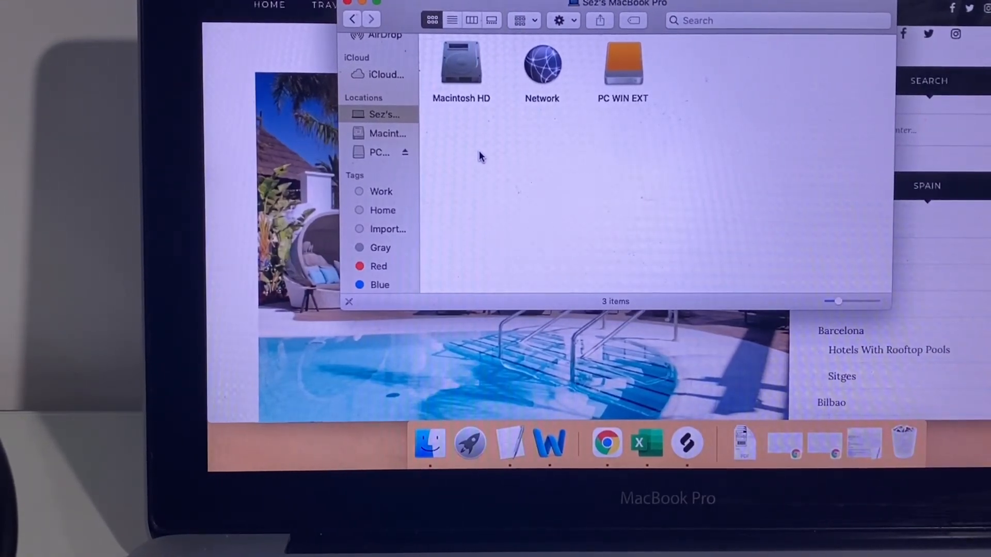
pyautogui.rightClick(622, 63)
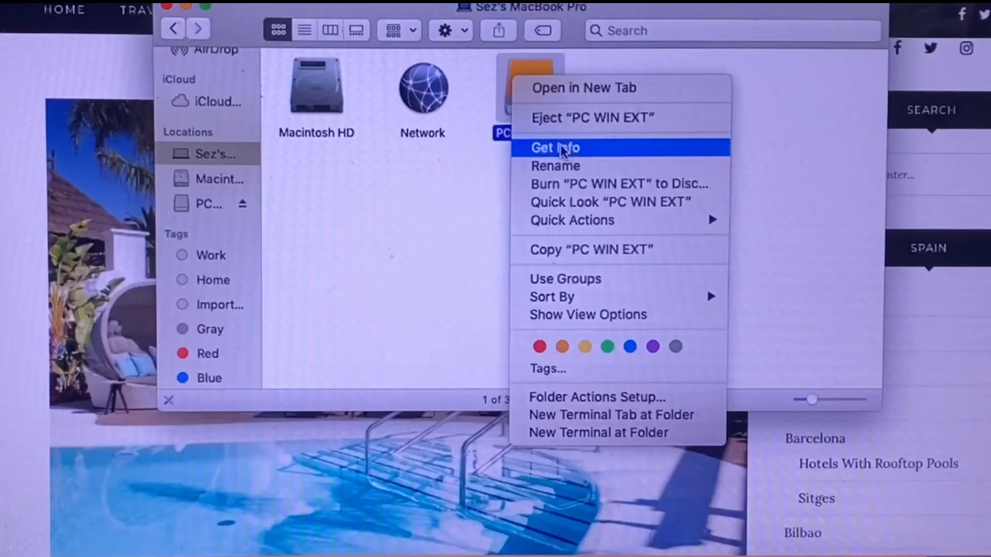
pyautogui.click(555, 148)
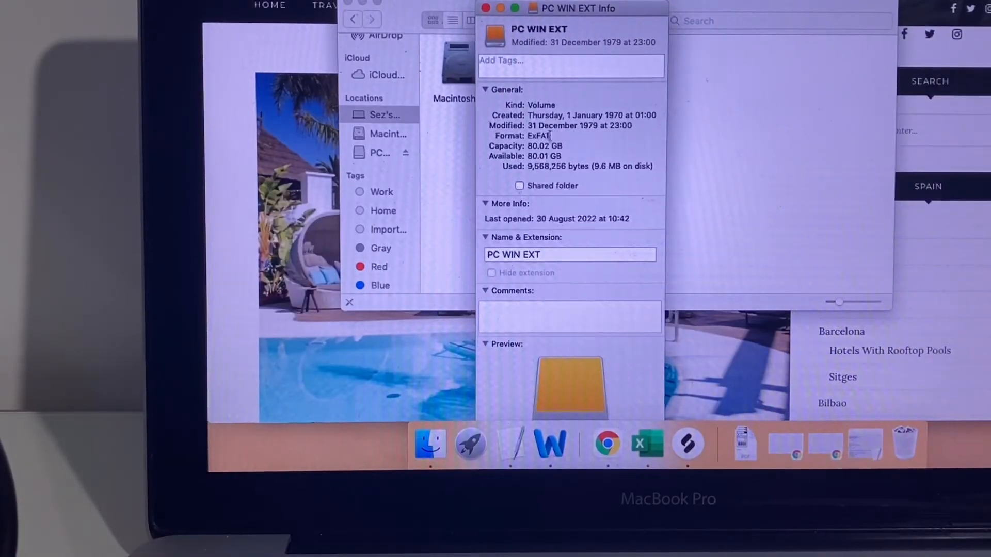
pyautogui.click(486, 7)
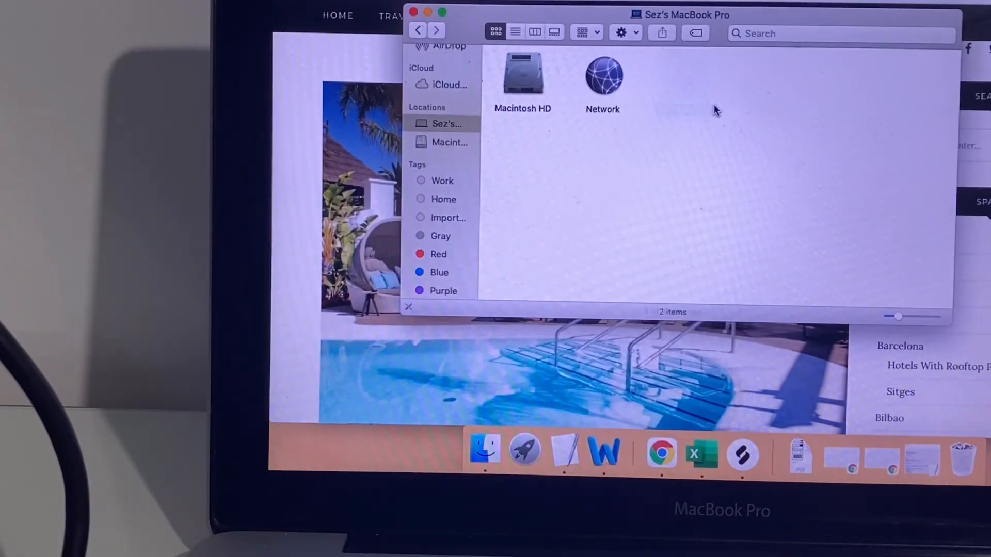